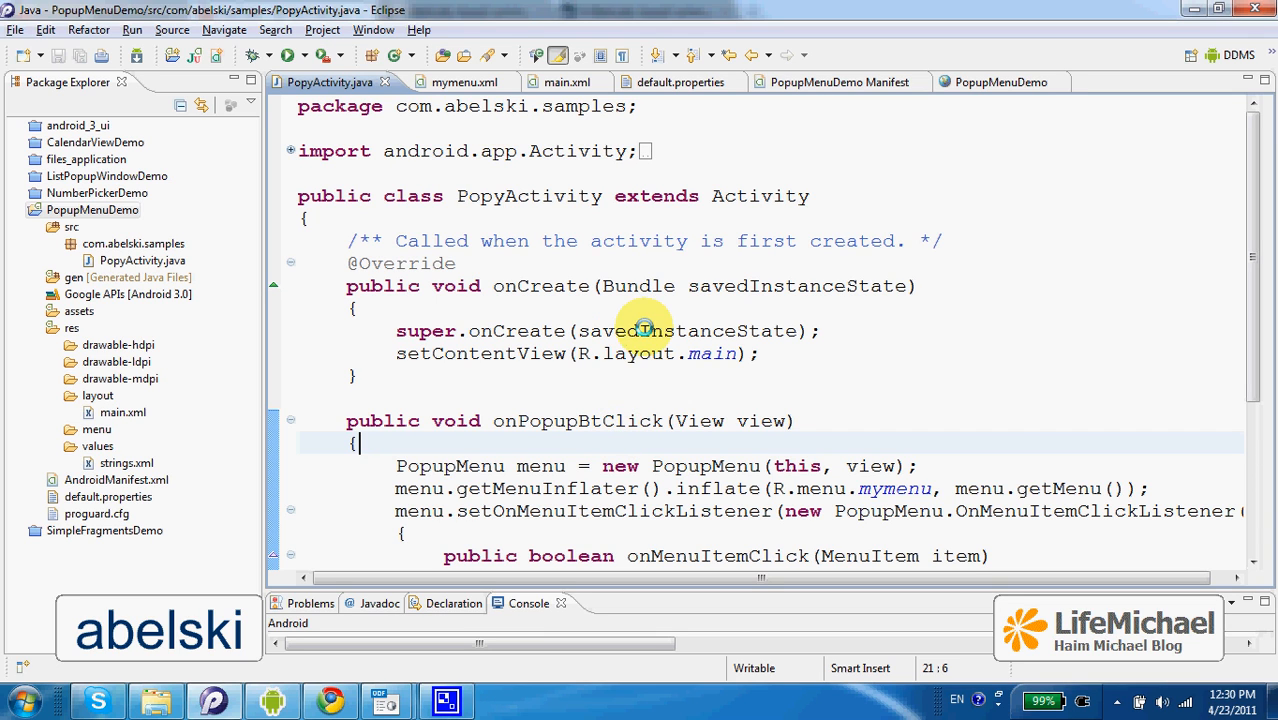
mouse_move(465, 194)
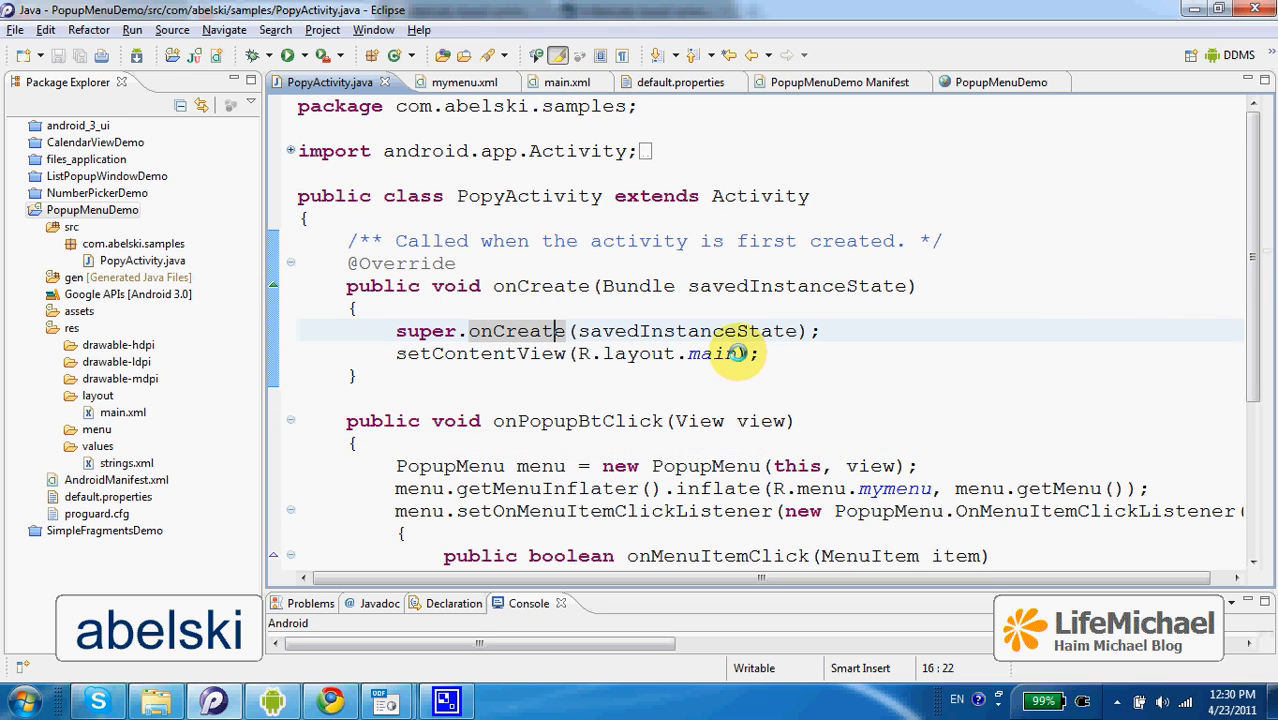
- Show main.xml's centred Button with onClick set to onPopupBtClick, then return to PopyActivity.java
double_click(711, 353)
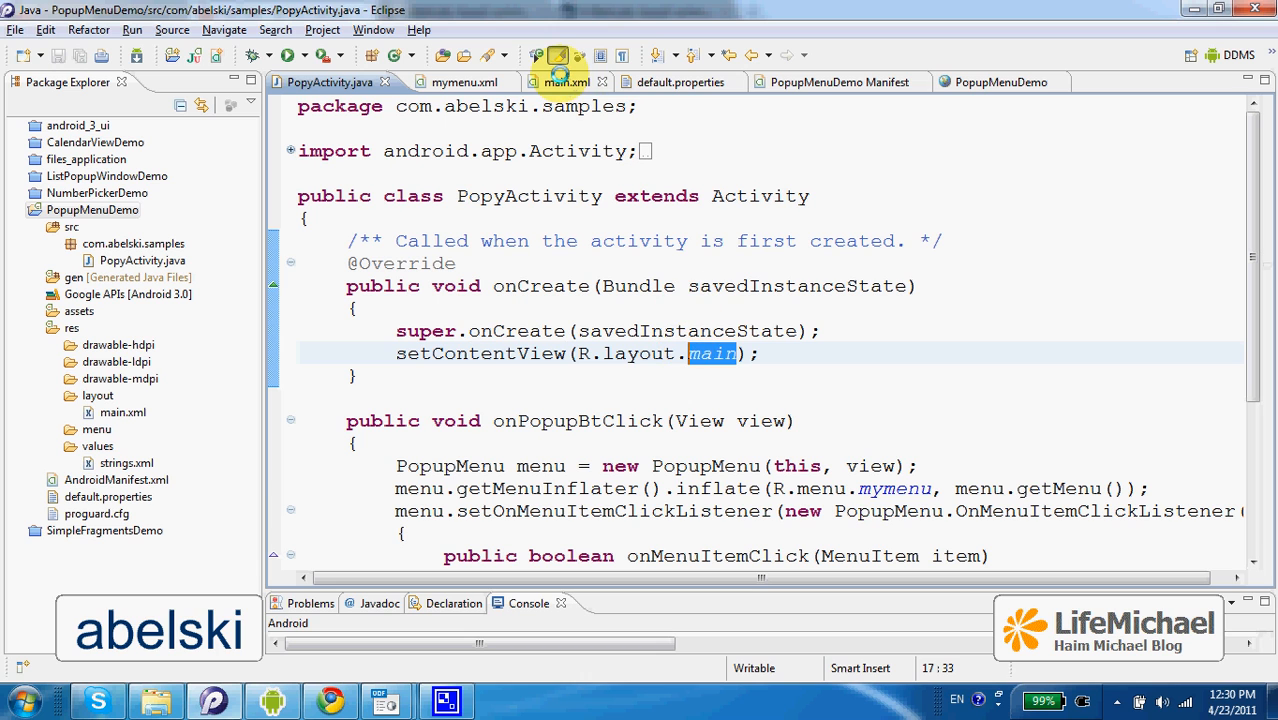
click(556, 82)
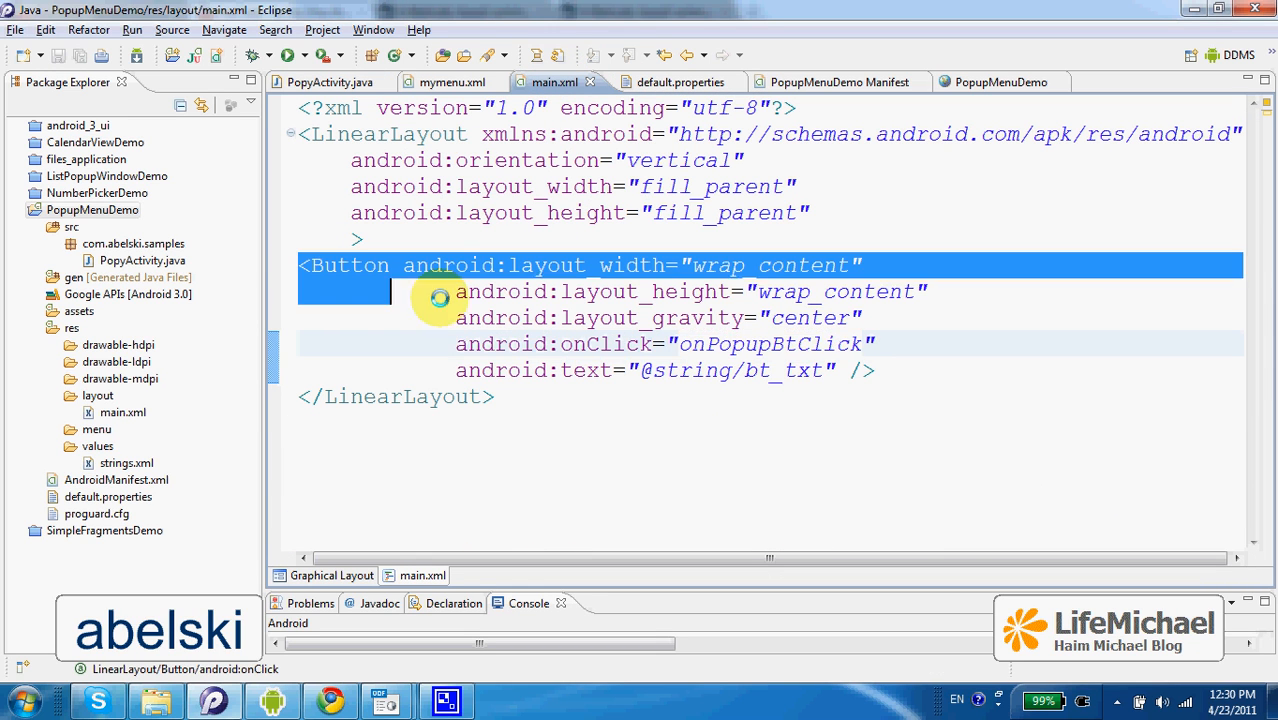
click(793, 186)
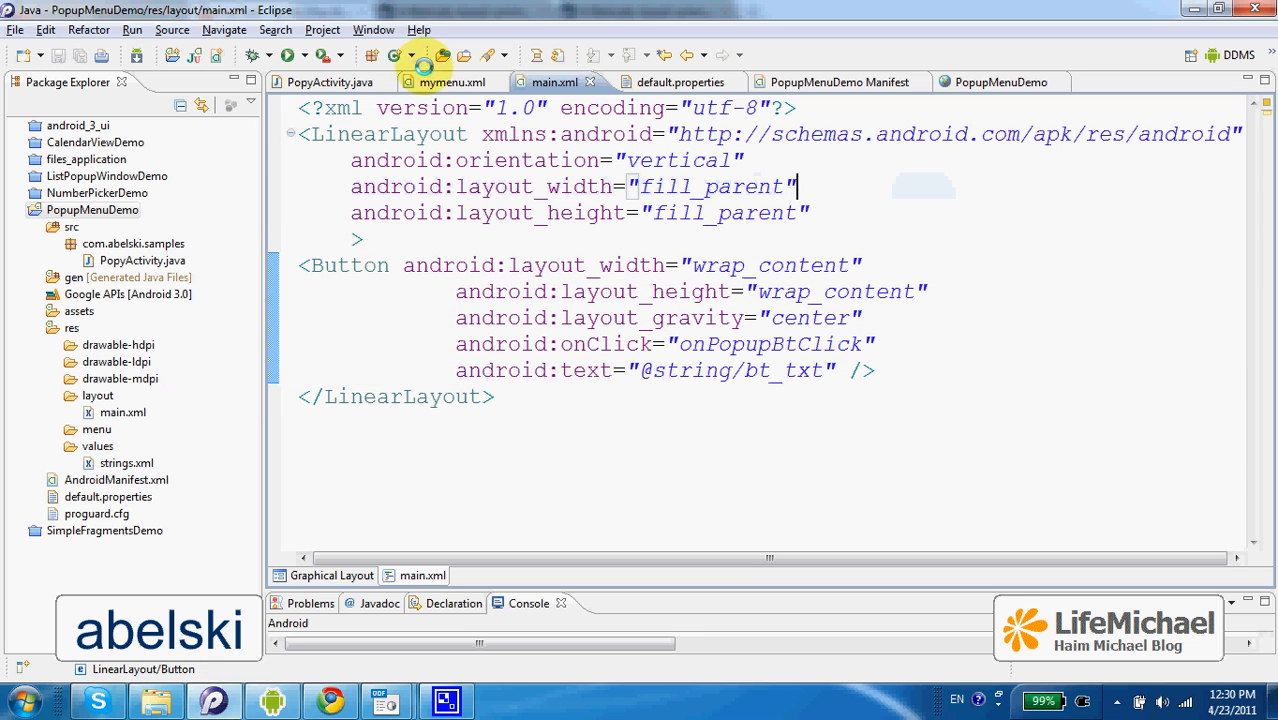
click(330, 82)
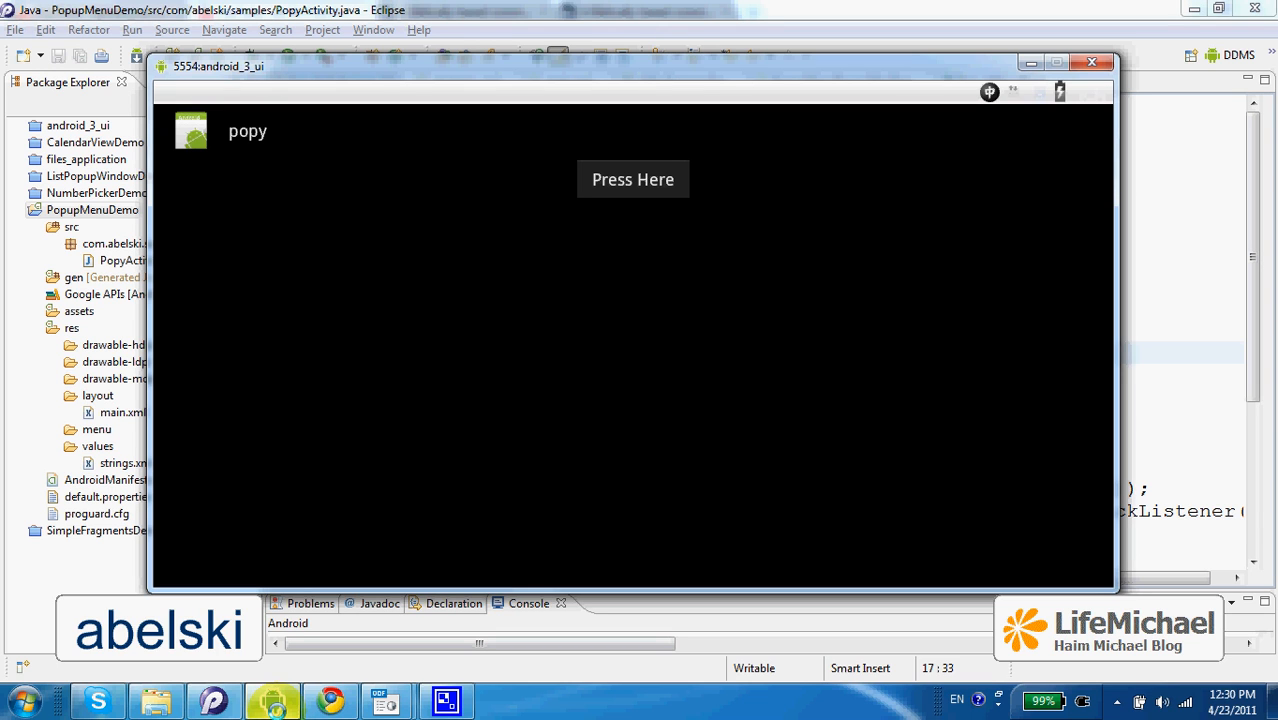
mouse_move(380, 510)
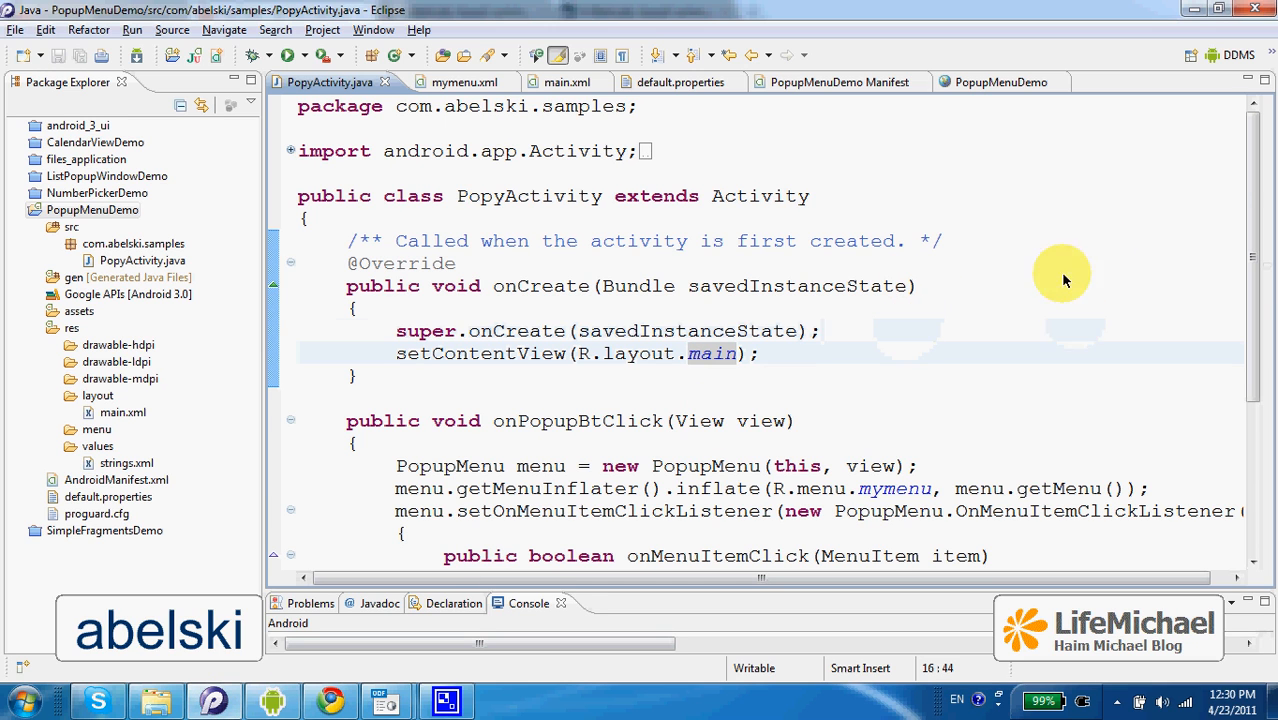
- Return to main.xml and highlight the Button's onClick value onPopupBtClick
scroll(down, 3)
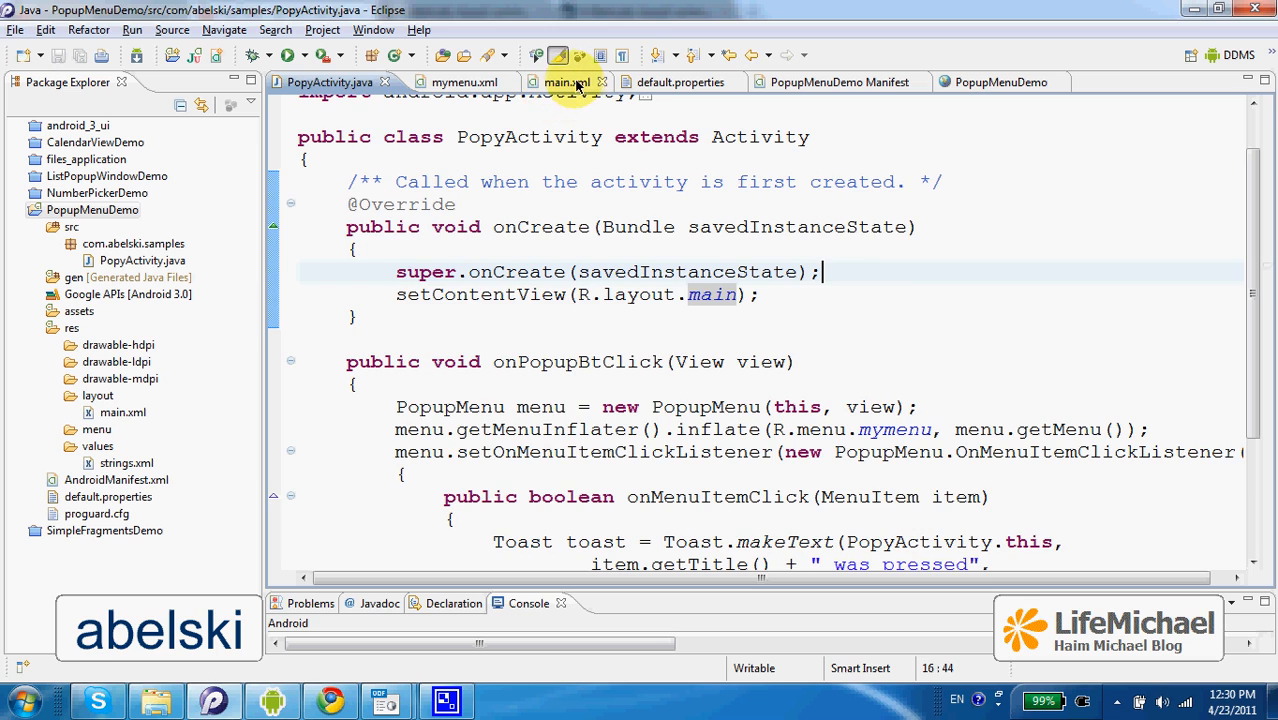
click(556, 82)
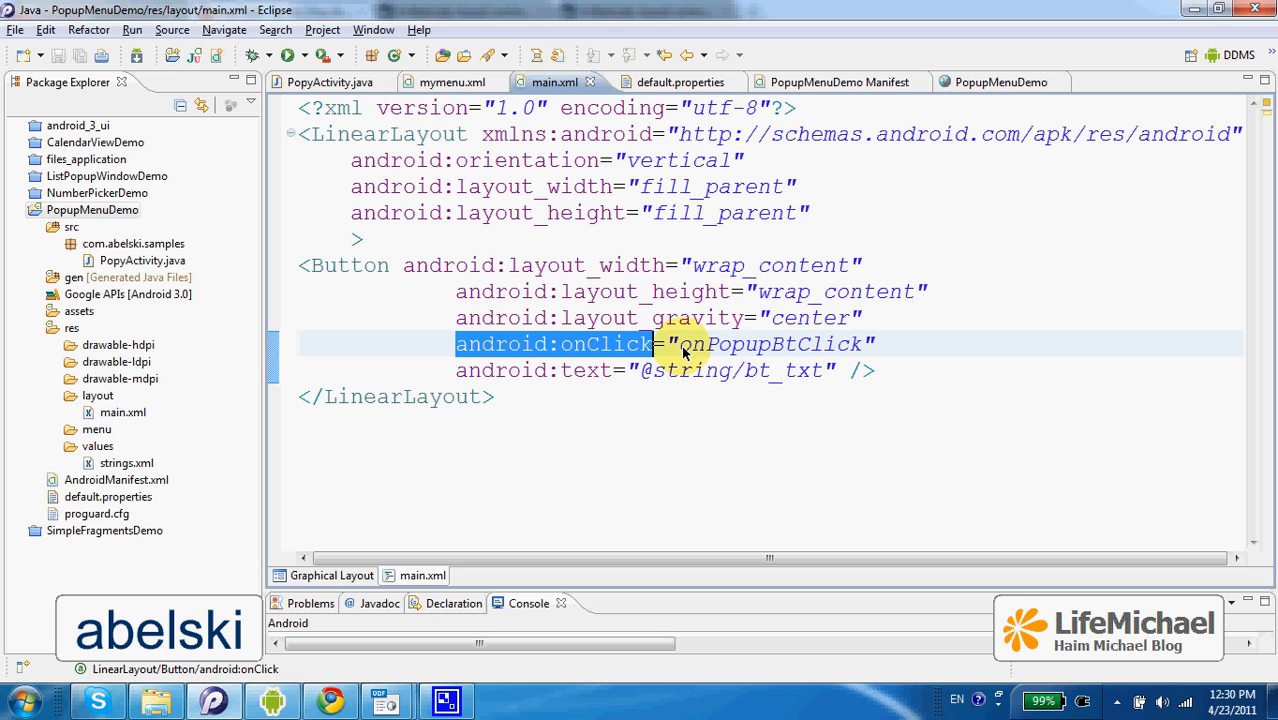
double_click(768, 343)
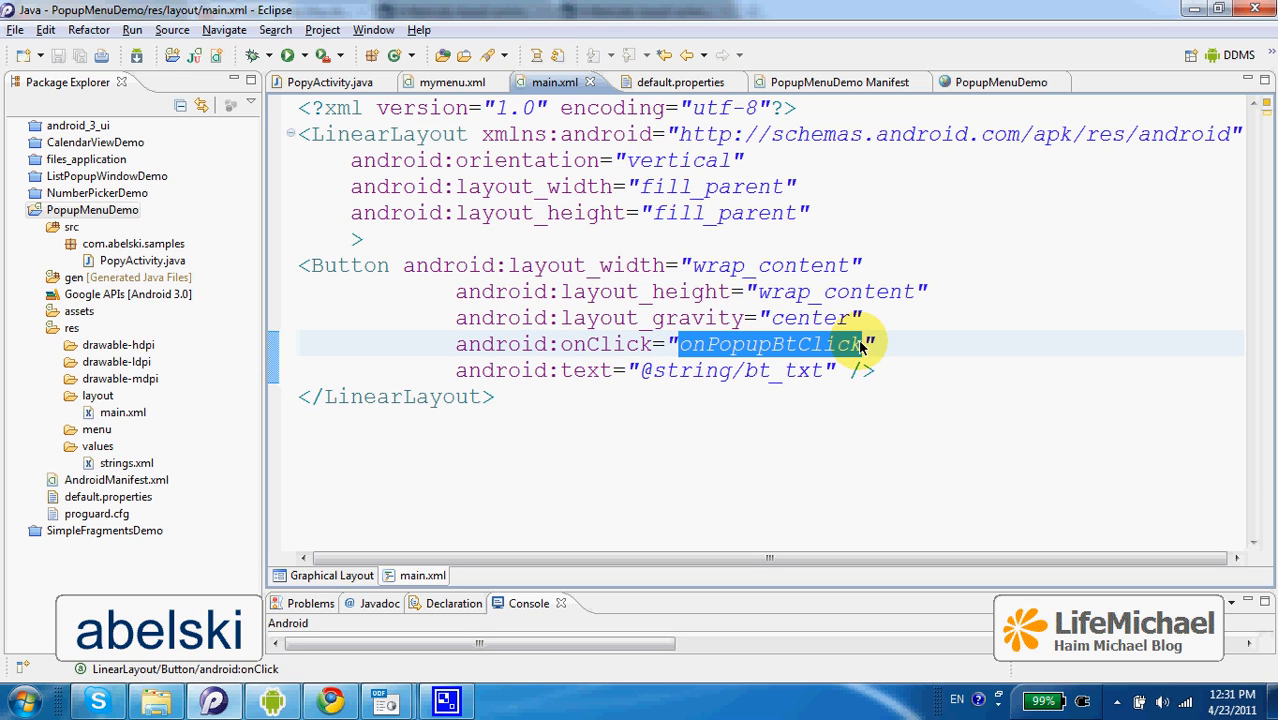
mouse_move(735, 347)
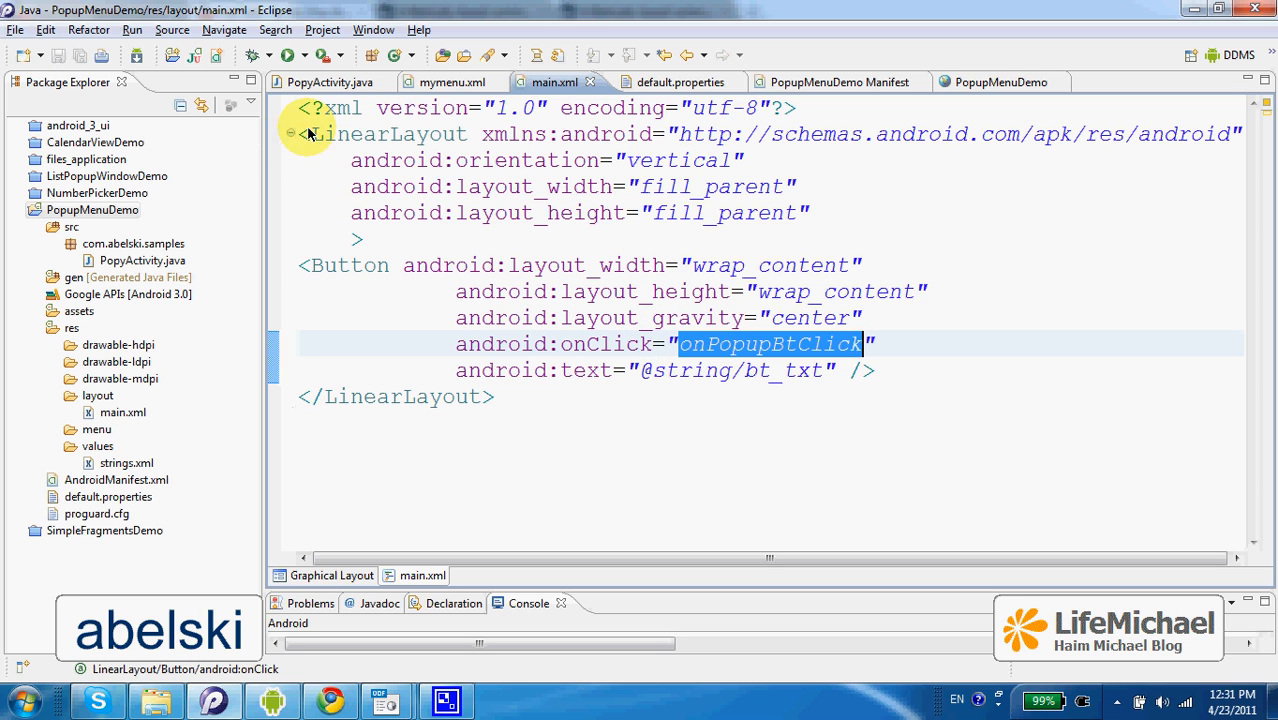
mouse_move(332, 82)
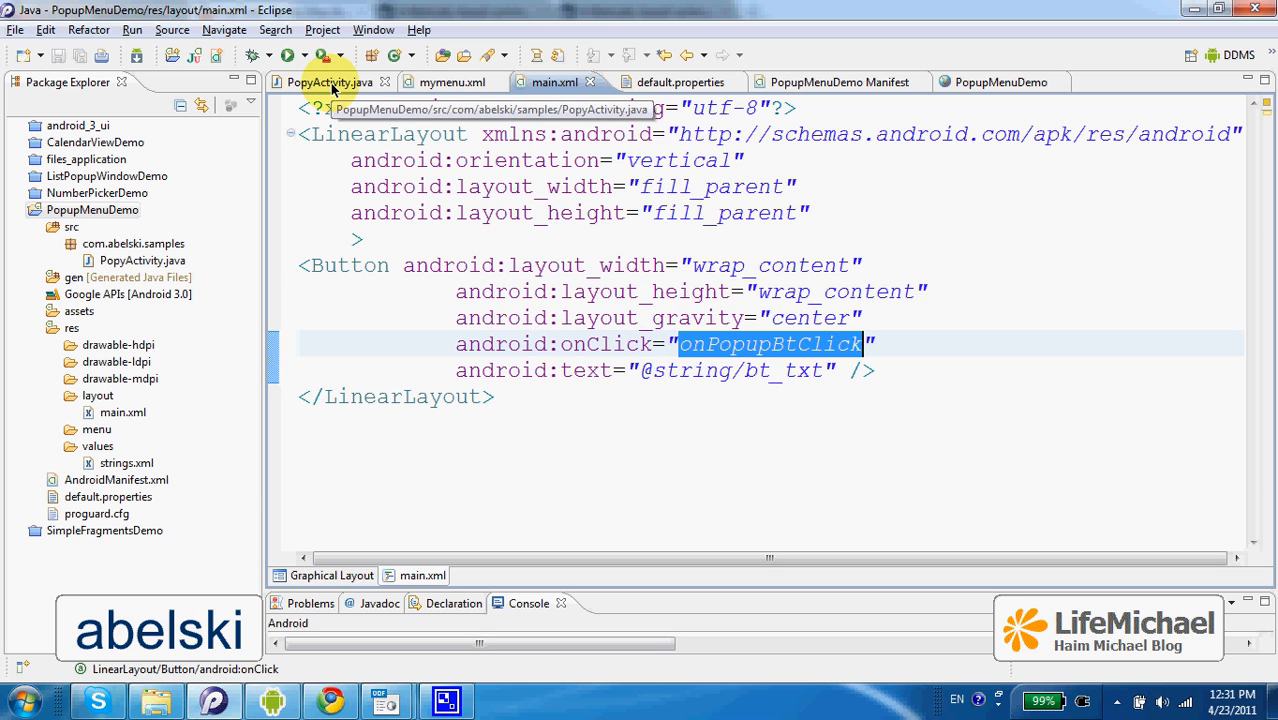
- In PopyActivity.java, highlight onPopupBtClick and scroll through the whole method
click(330, 82)
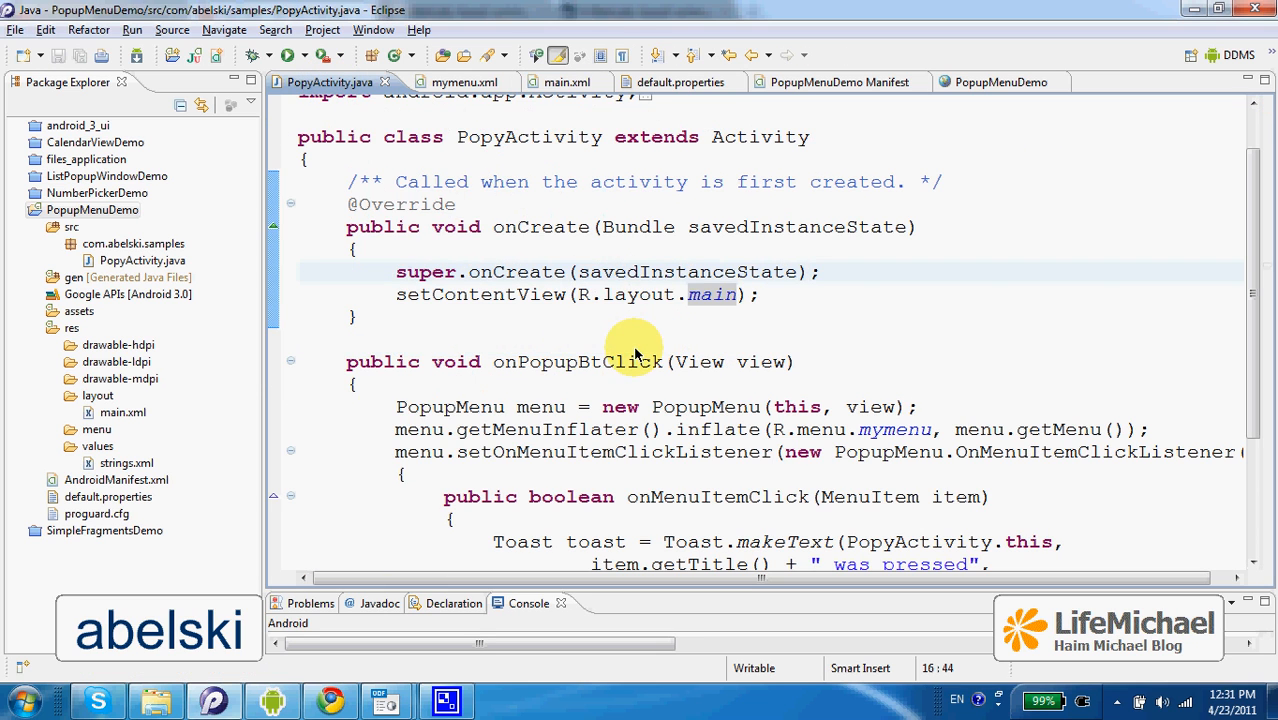
double_click(578, 362)
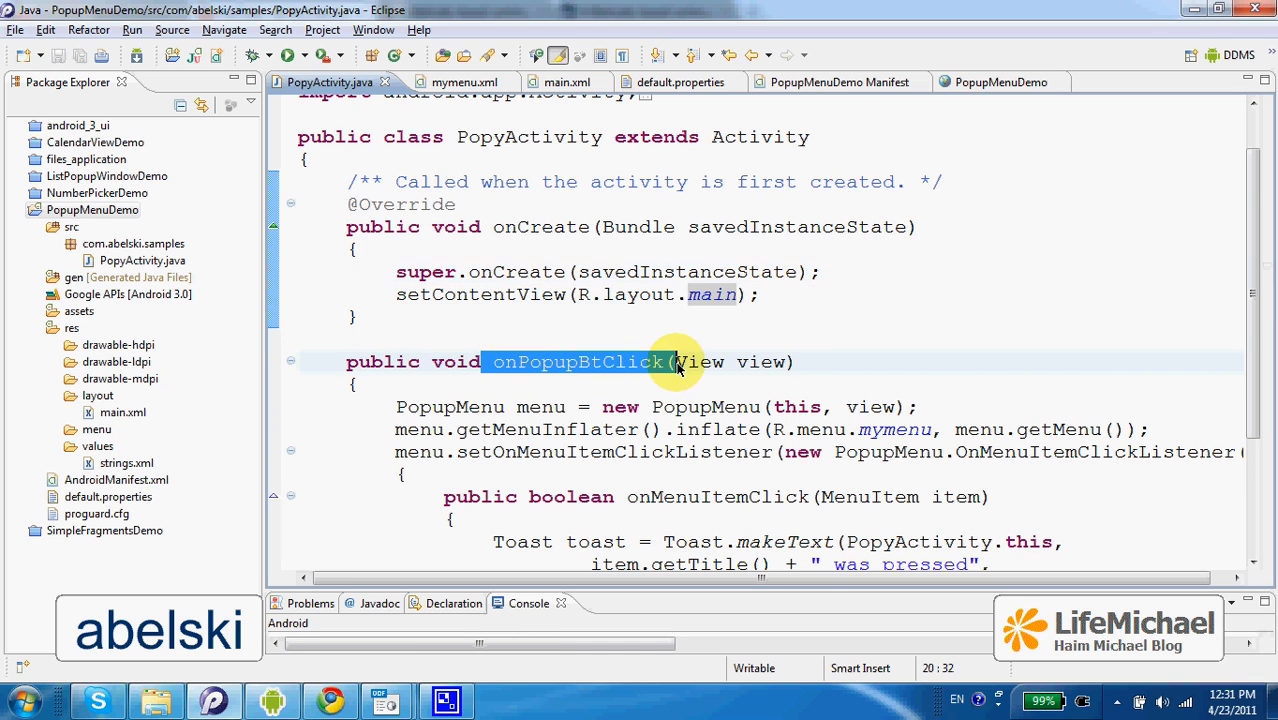
scroll(down, 3)
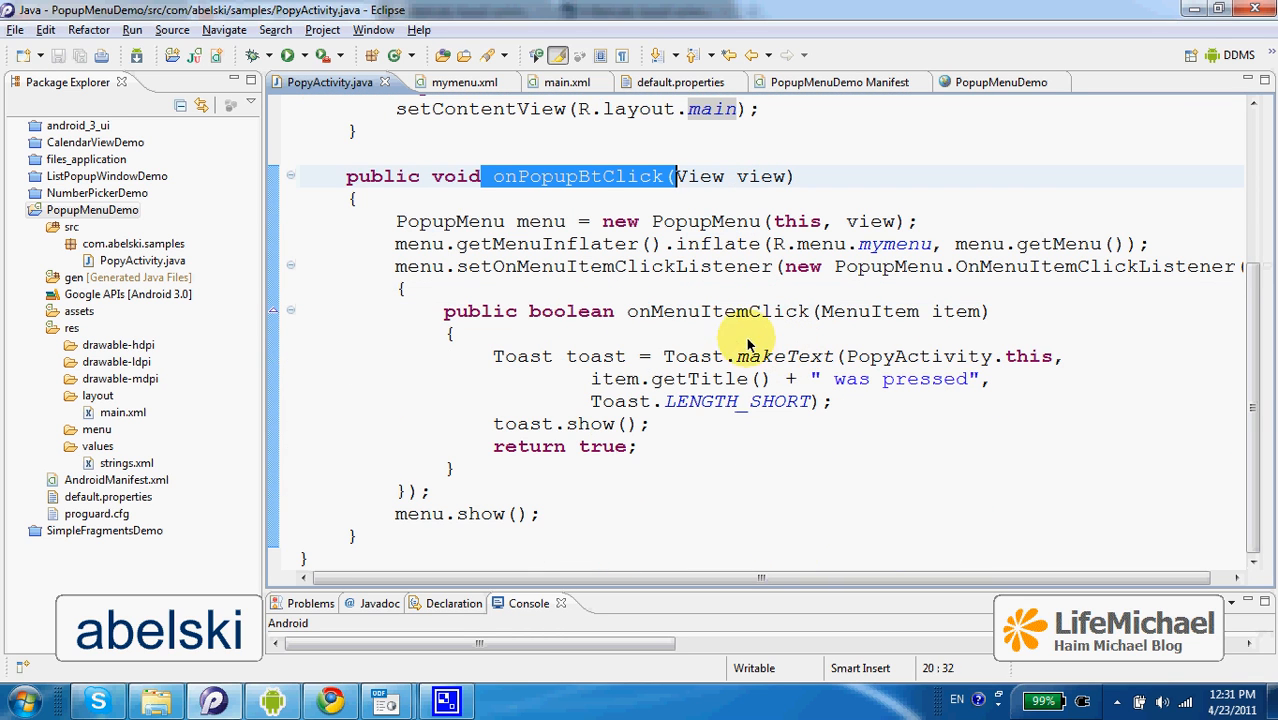
mouse_move(615, 320)
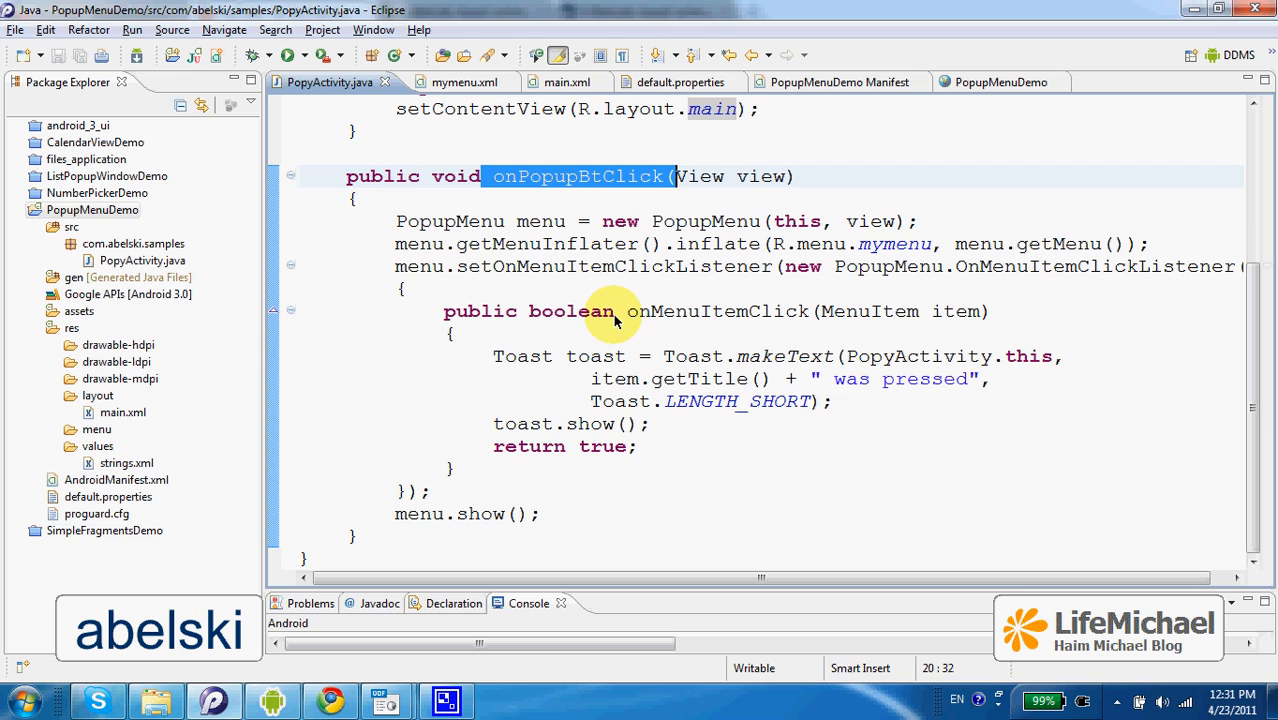
mouse_move(560, 307)
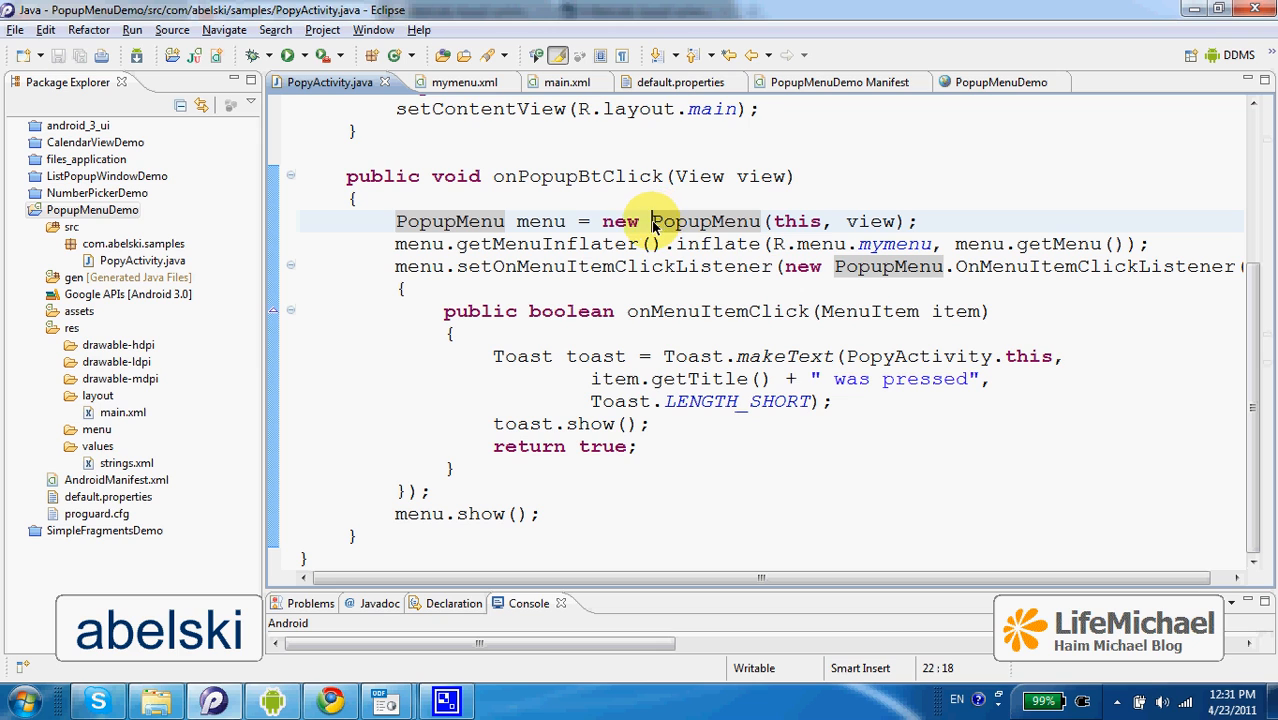
- Highlight the PopupMenu constructor and its this and view arguments
double_click(705, 221)
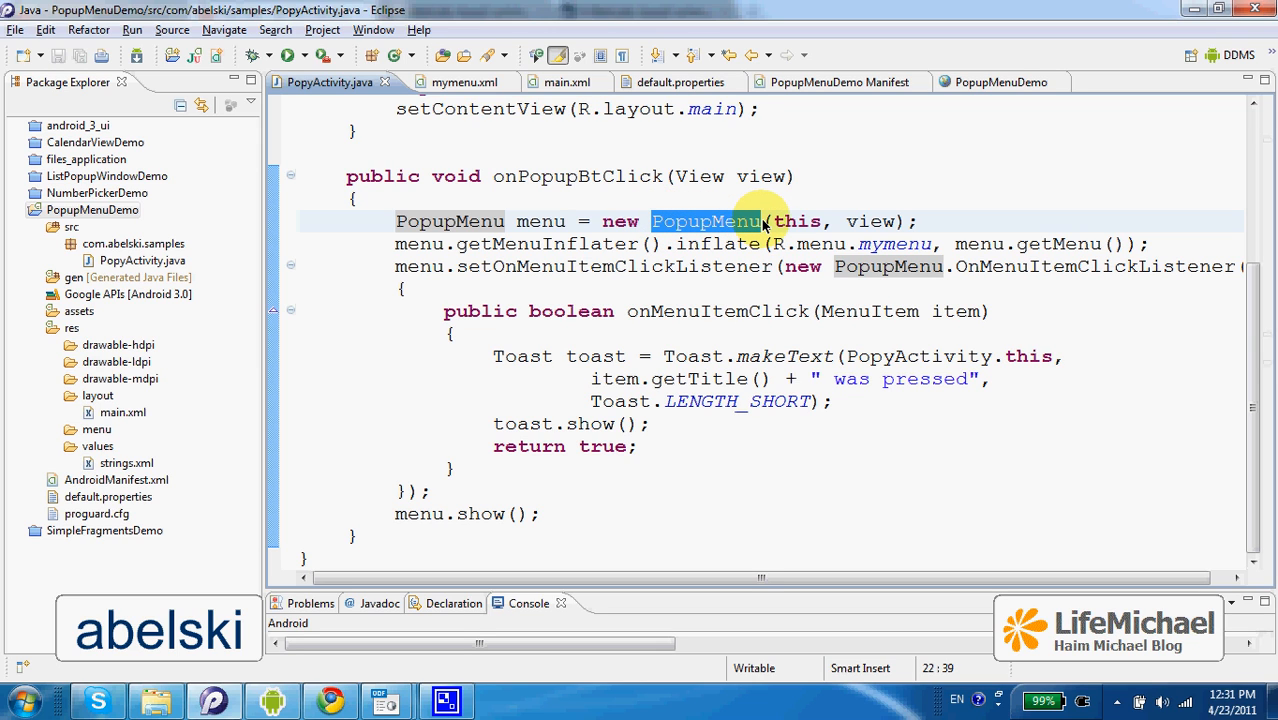
mouse_move(727, 232)
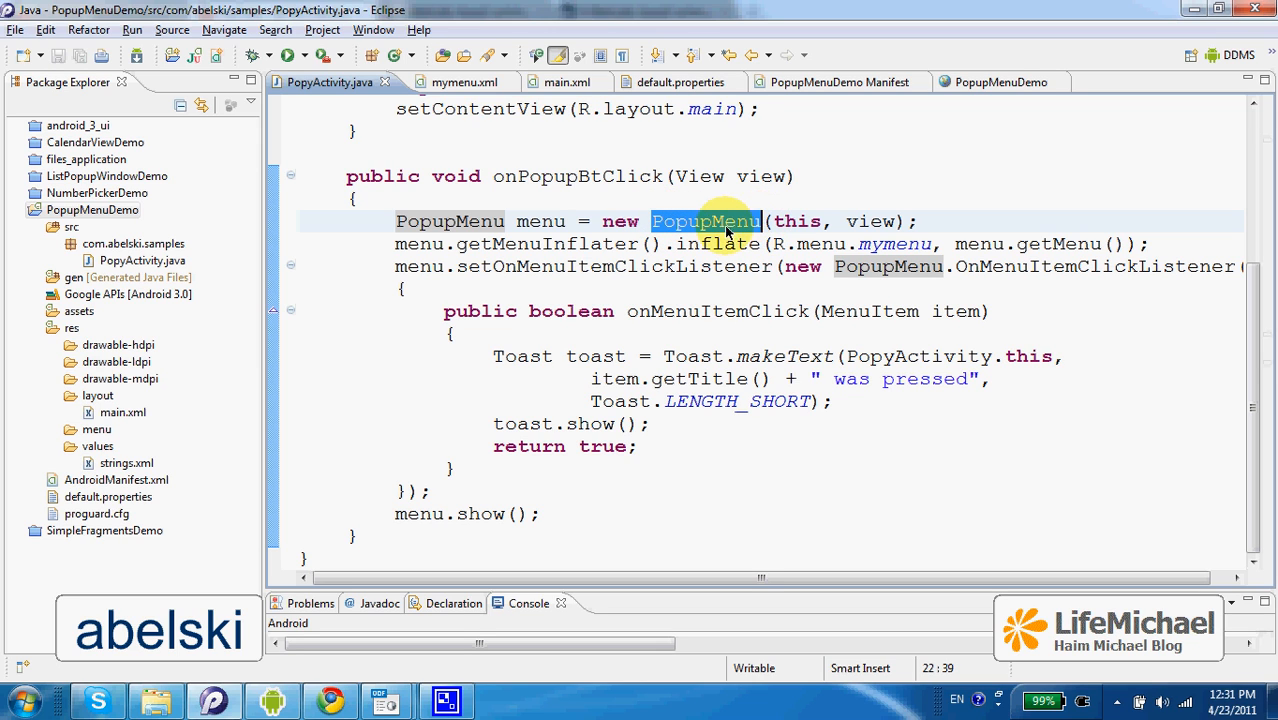
mouse_move(712, 244)
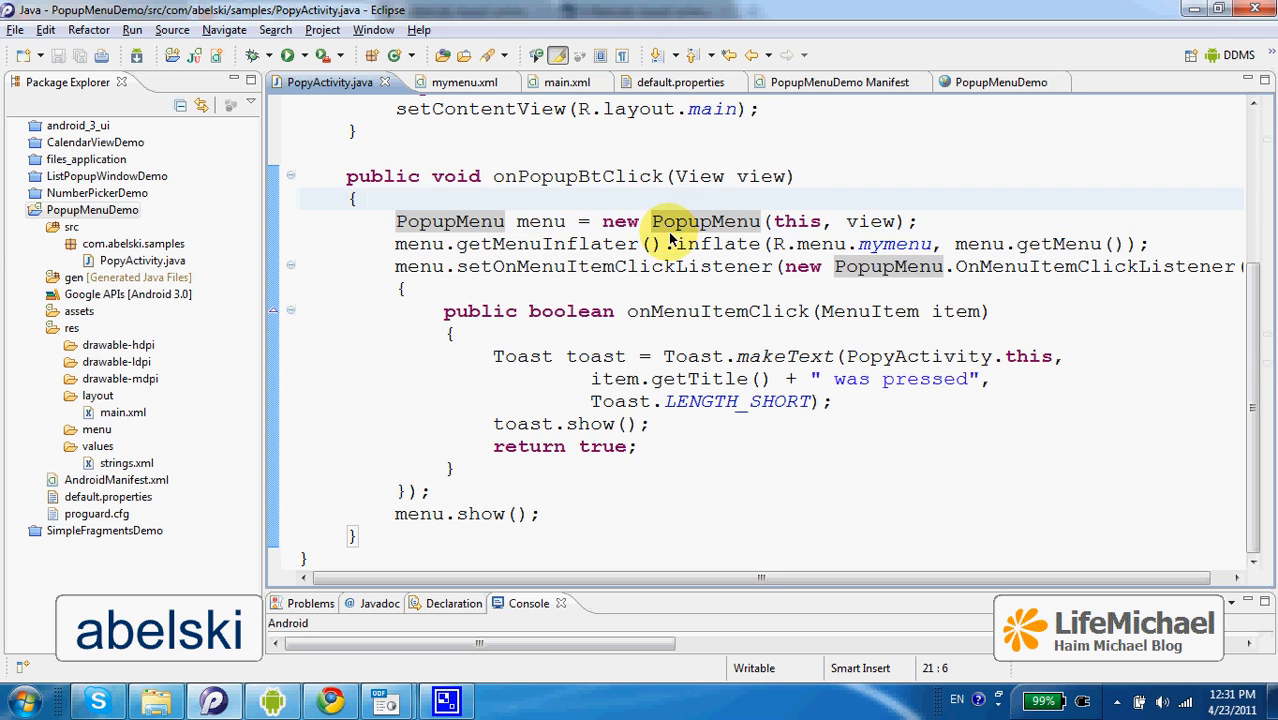
double_click(702, 221)
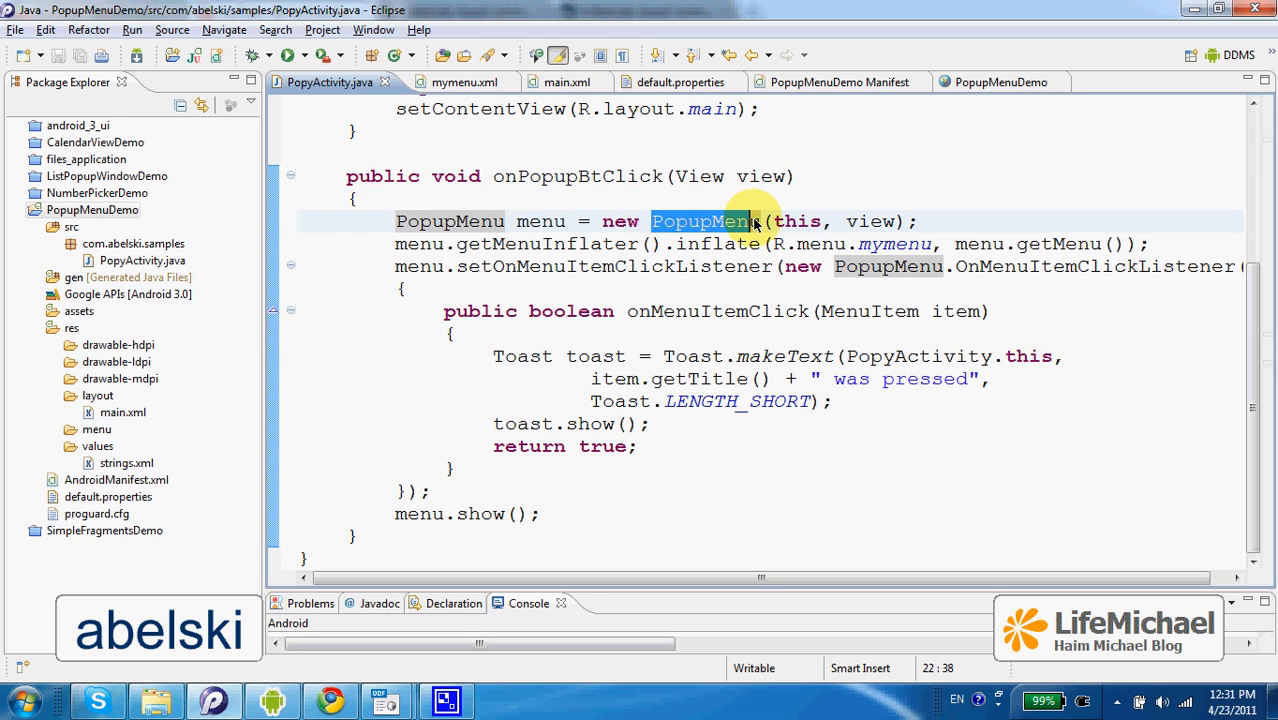
click(830, 221)
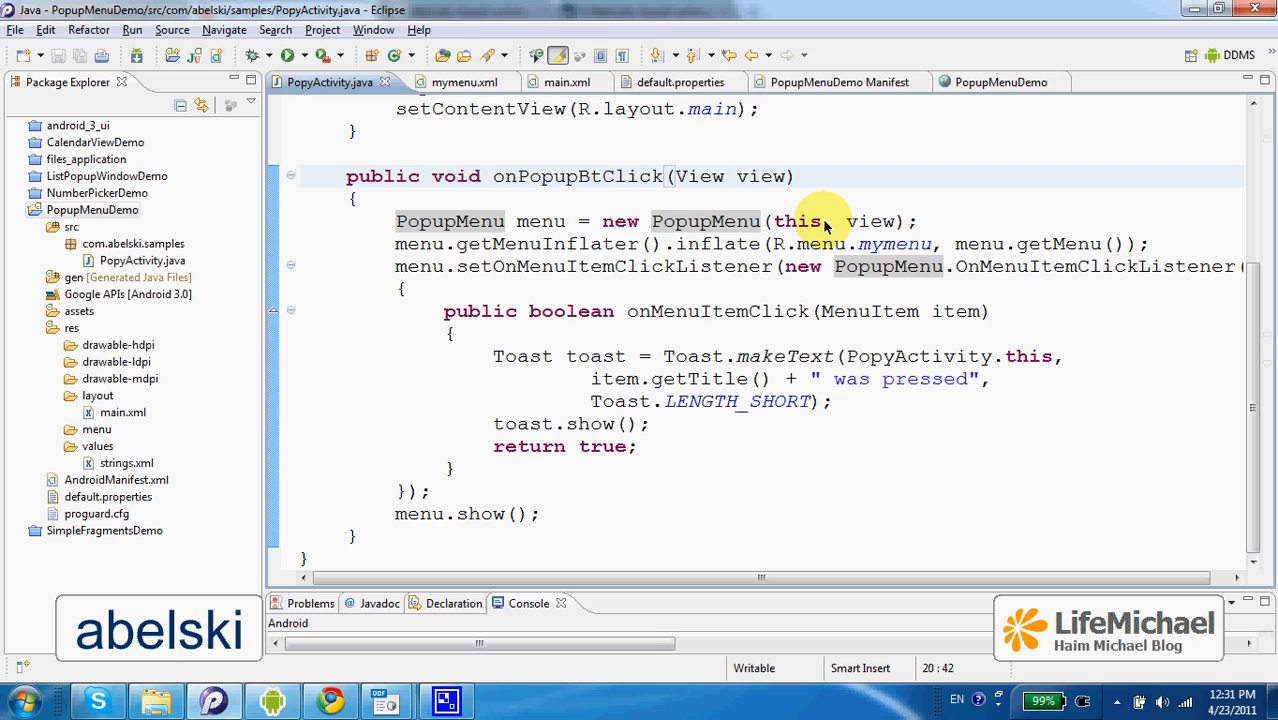
double_click(796, 221)
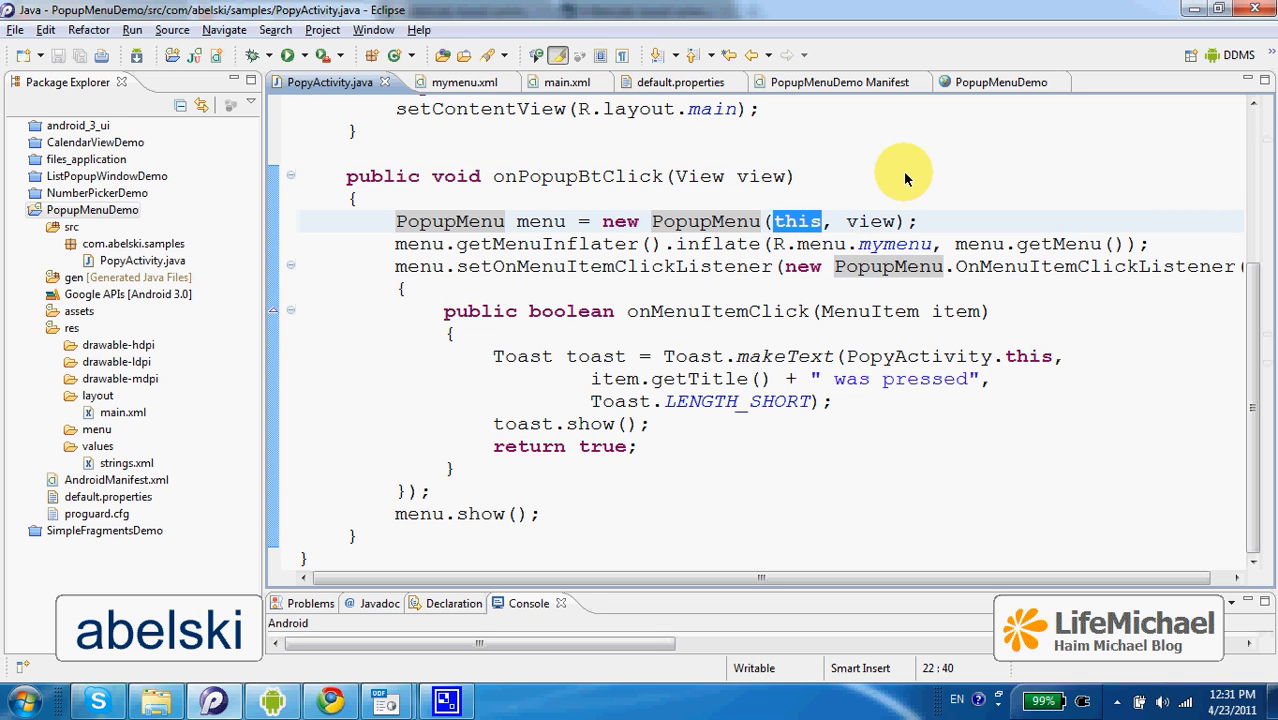
click(798, 176)
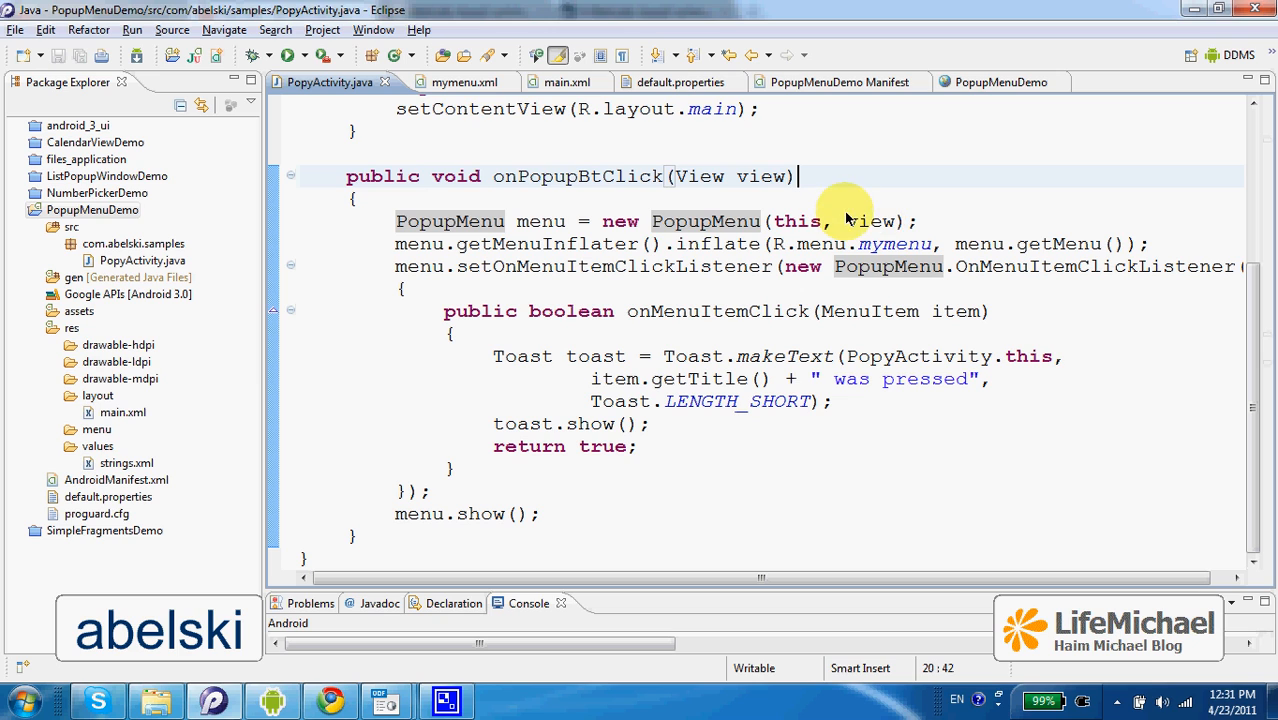
double_click(870, 221)
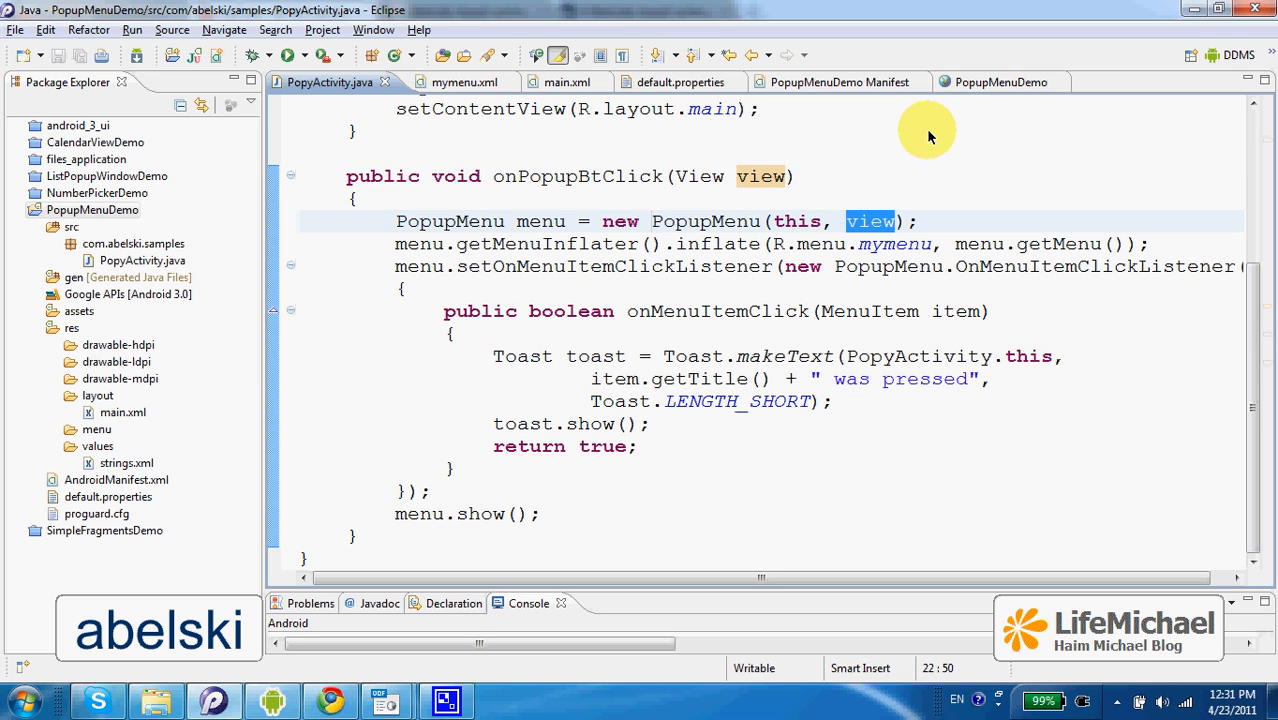
mouse_move(945, 180)
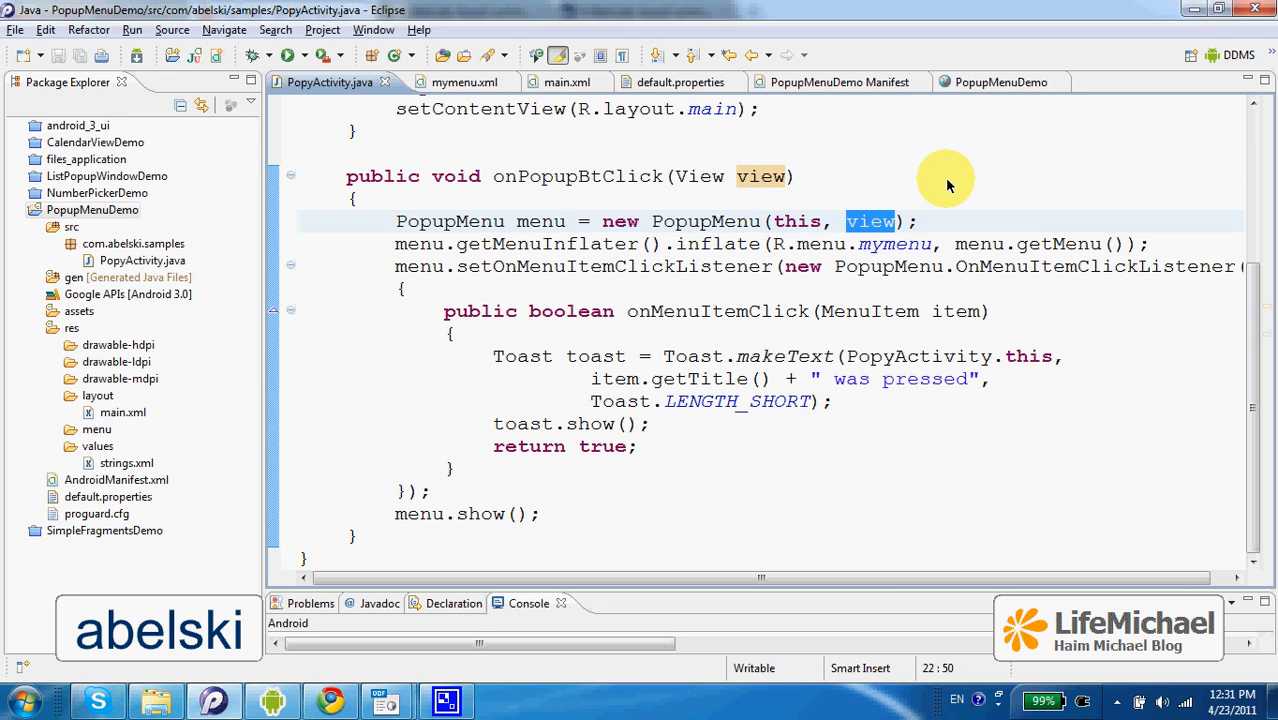
mouse_move(945, 172)
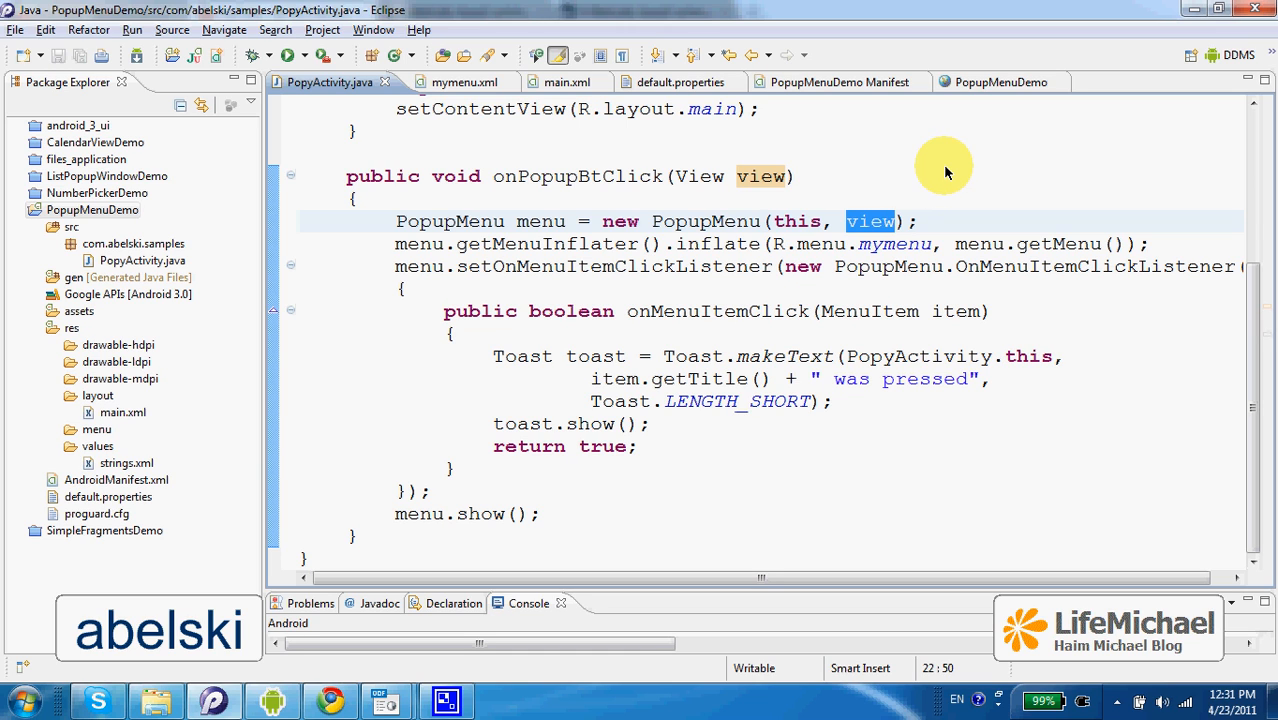
mouse_move(815, 178)
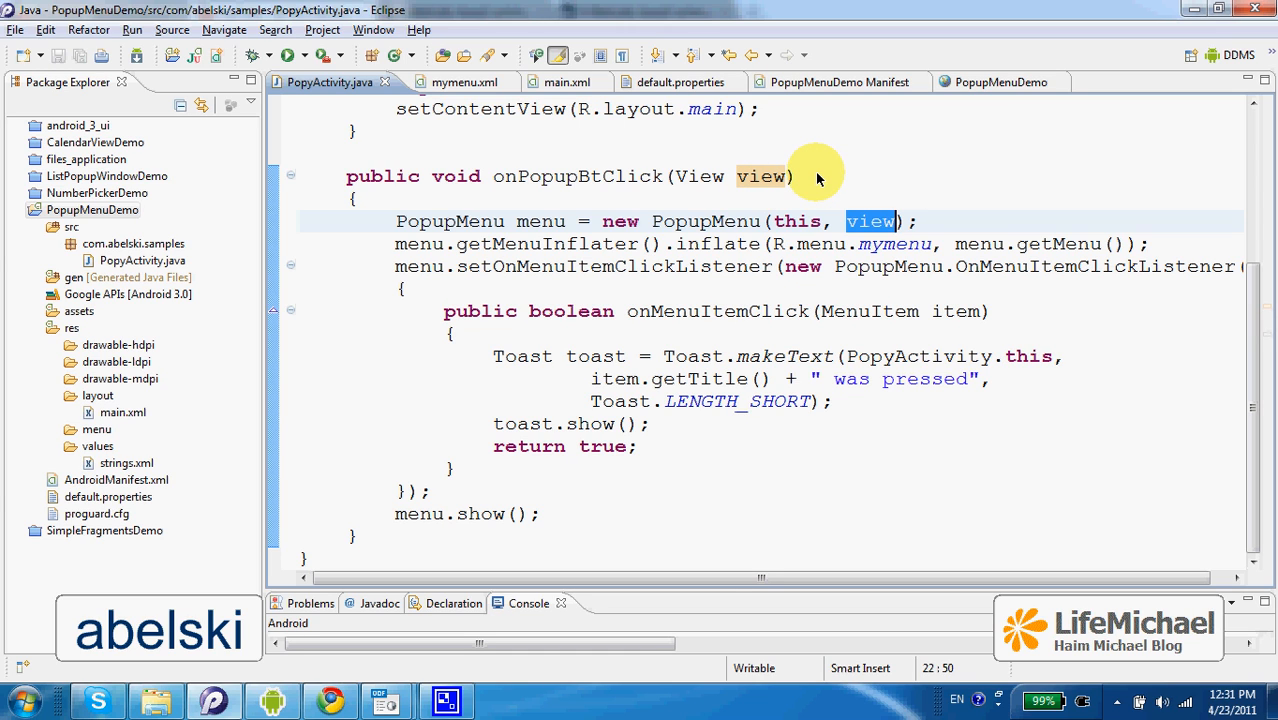
mouse_move(718, 202)
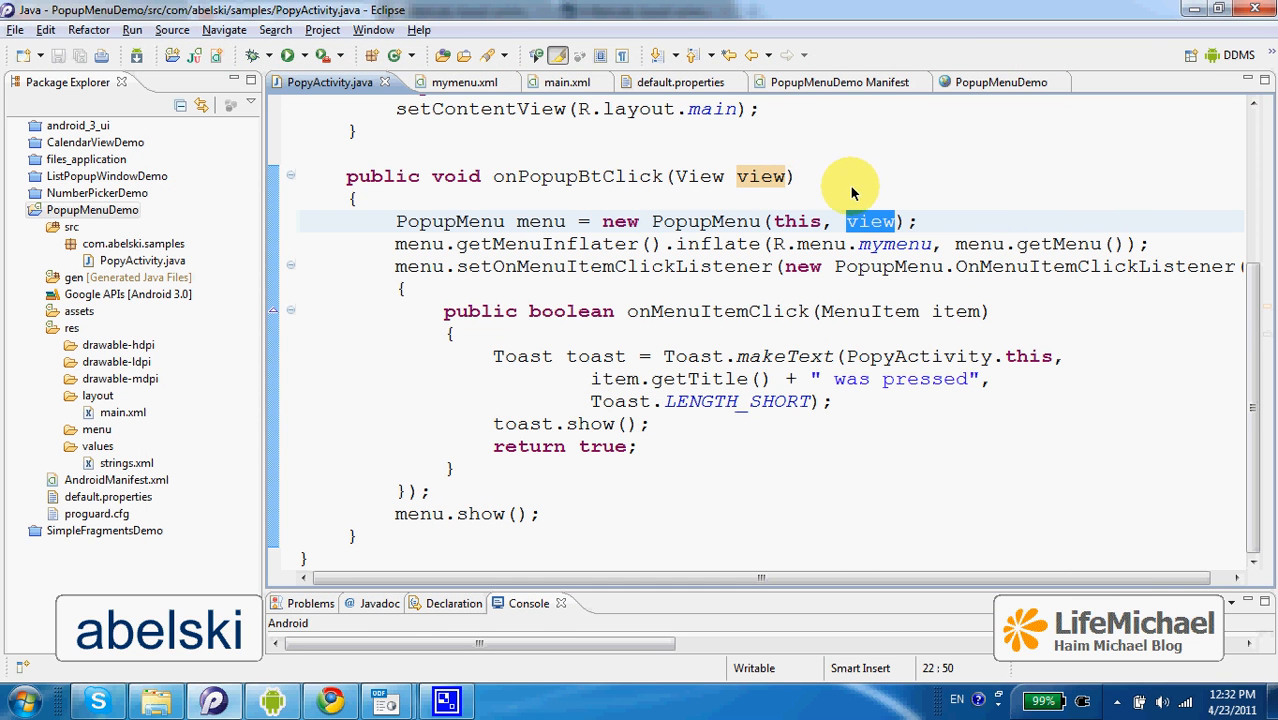
- Highlight onPopupBtClick, the view argument and R.menu.mymenu, then show mymenu.xml
scroll(up, 3)
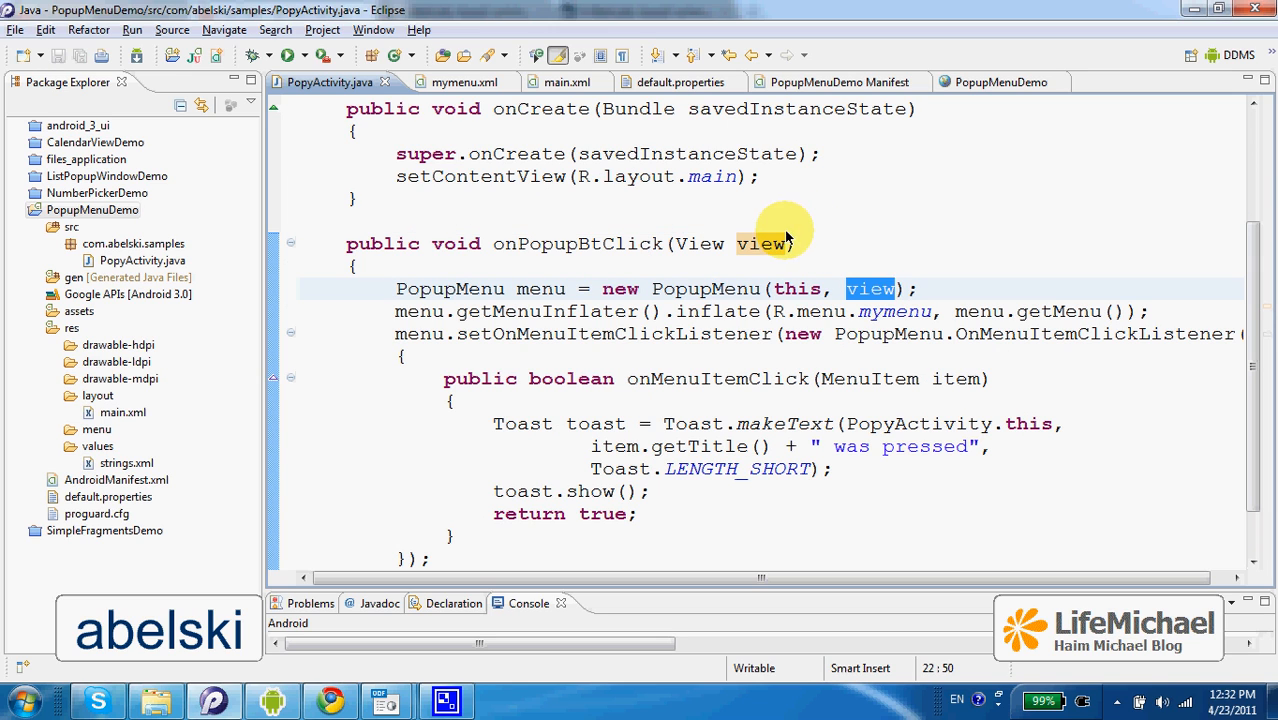
mouse_move(503, 248)
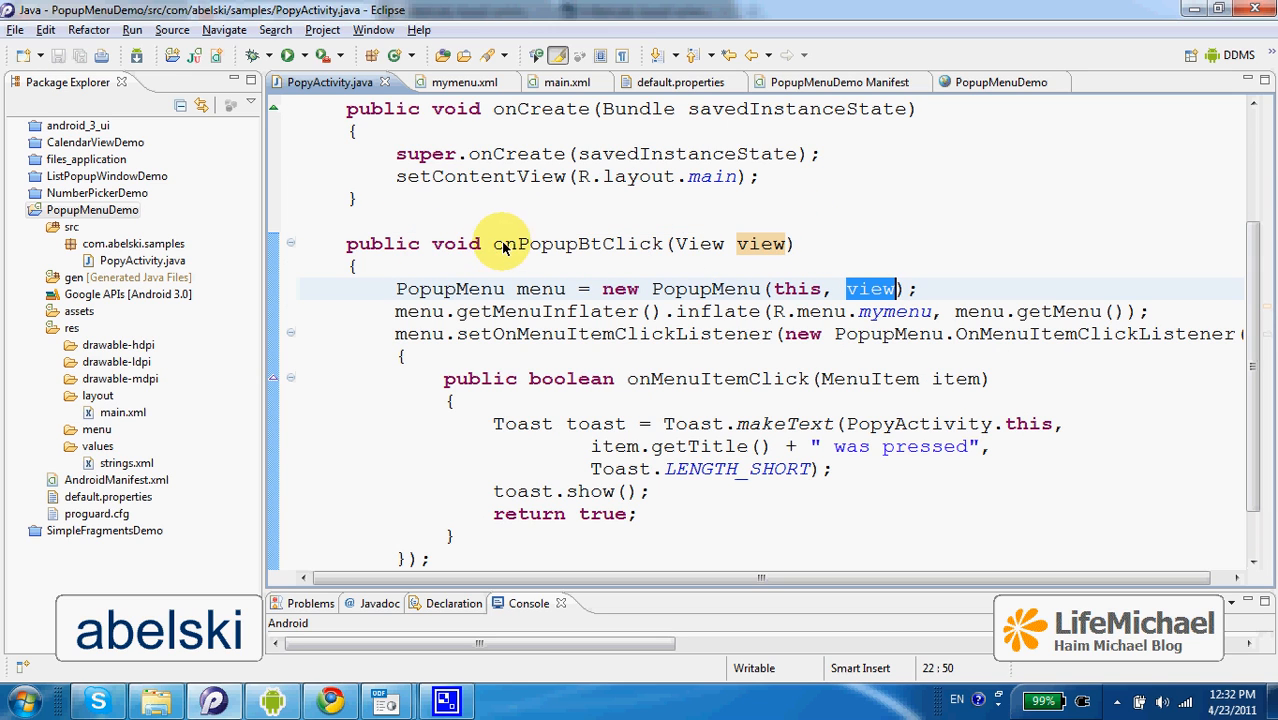
double_click(577, 243)
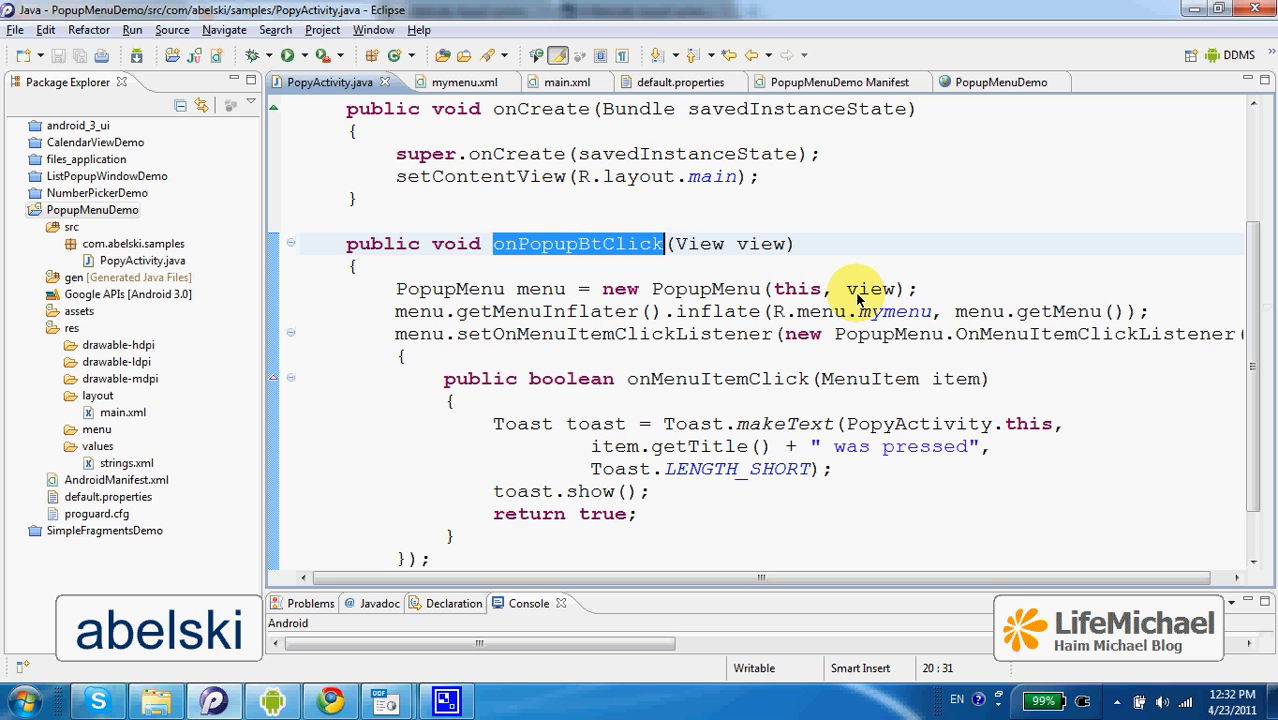
double_click(870, 288)
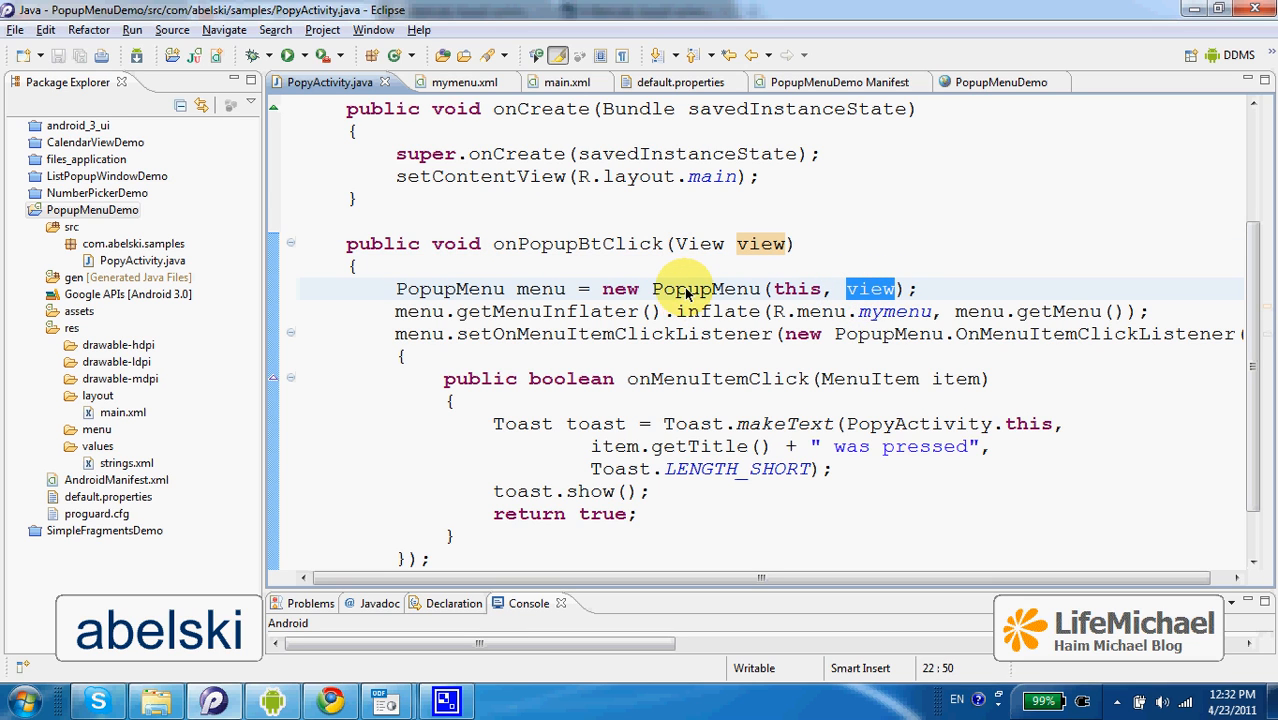
double_click(705, 288)
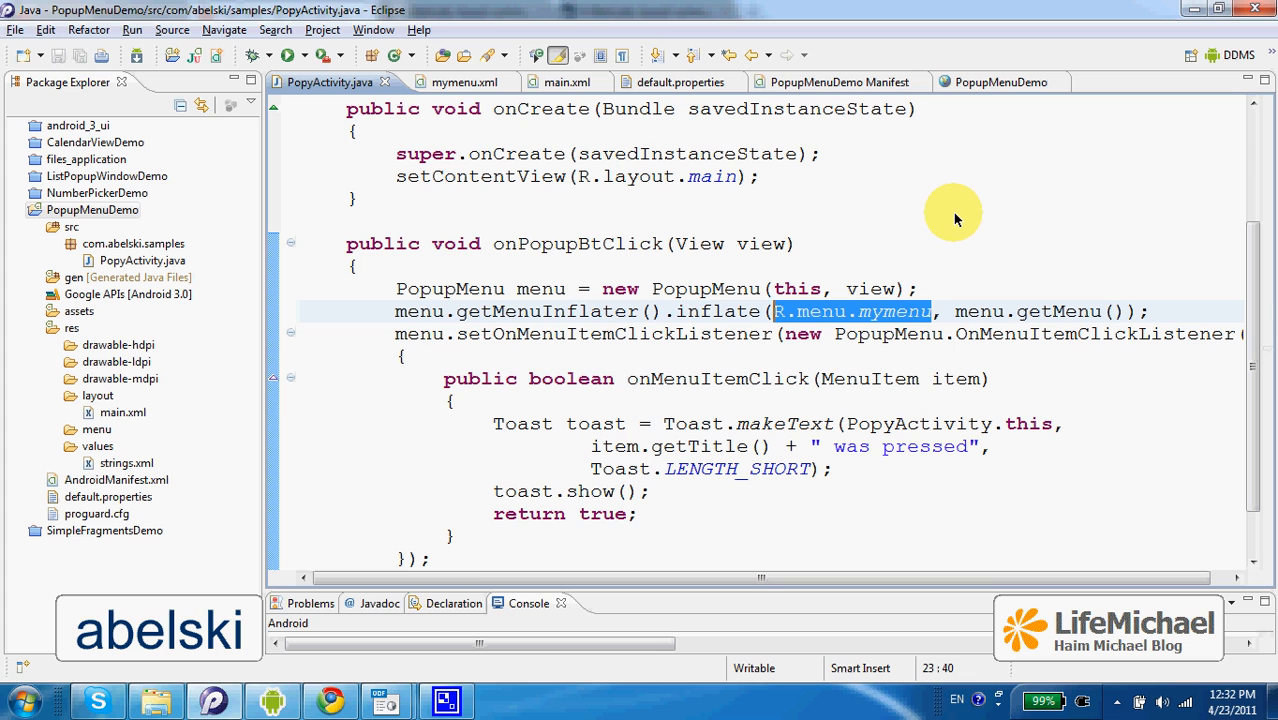
mouse_move(843, 198)
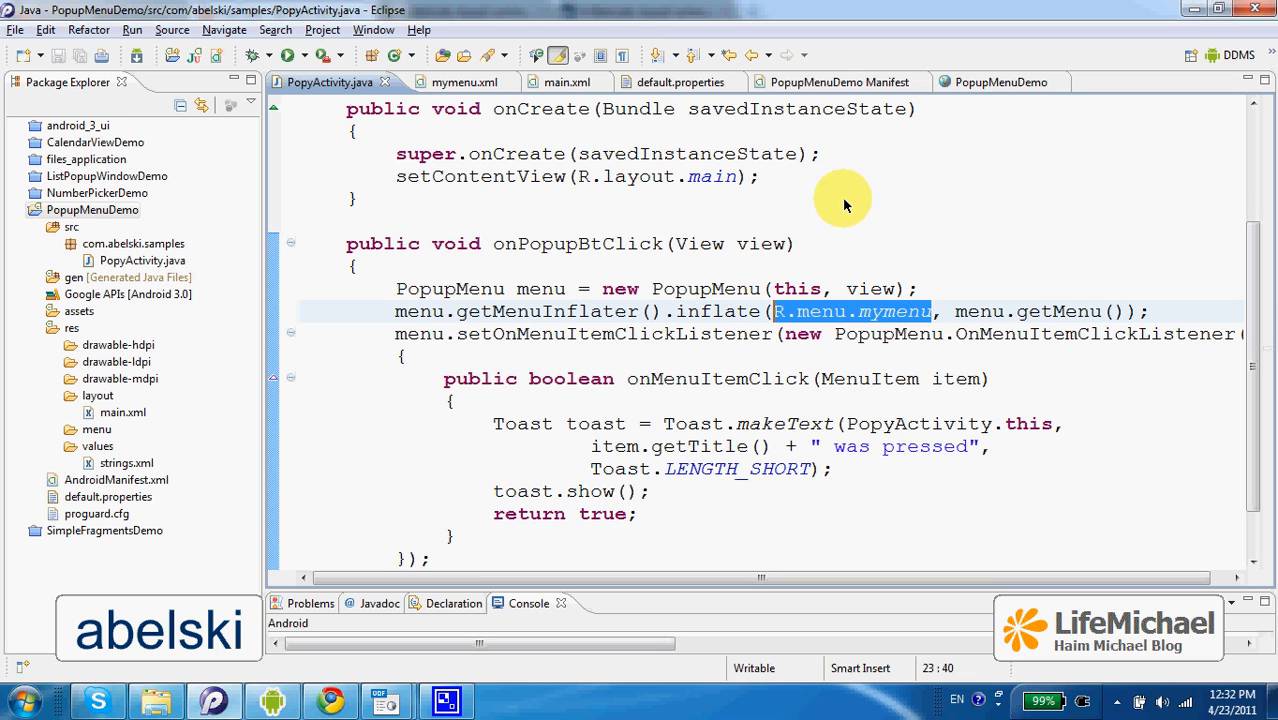
click(452, 82)
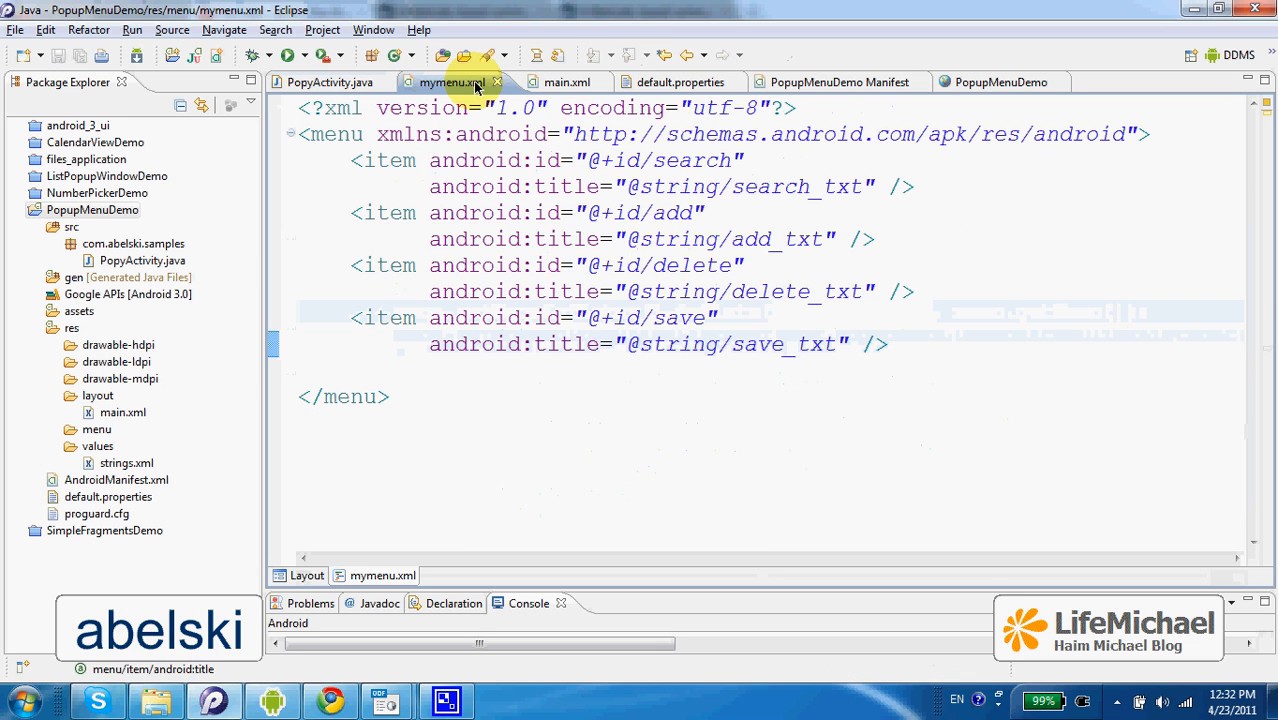
- Review the search, add, delete and save items, then return to PopyActivity.java
click(787, 344)
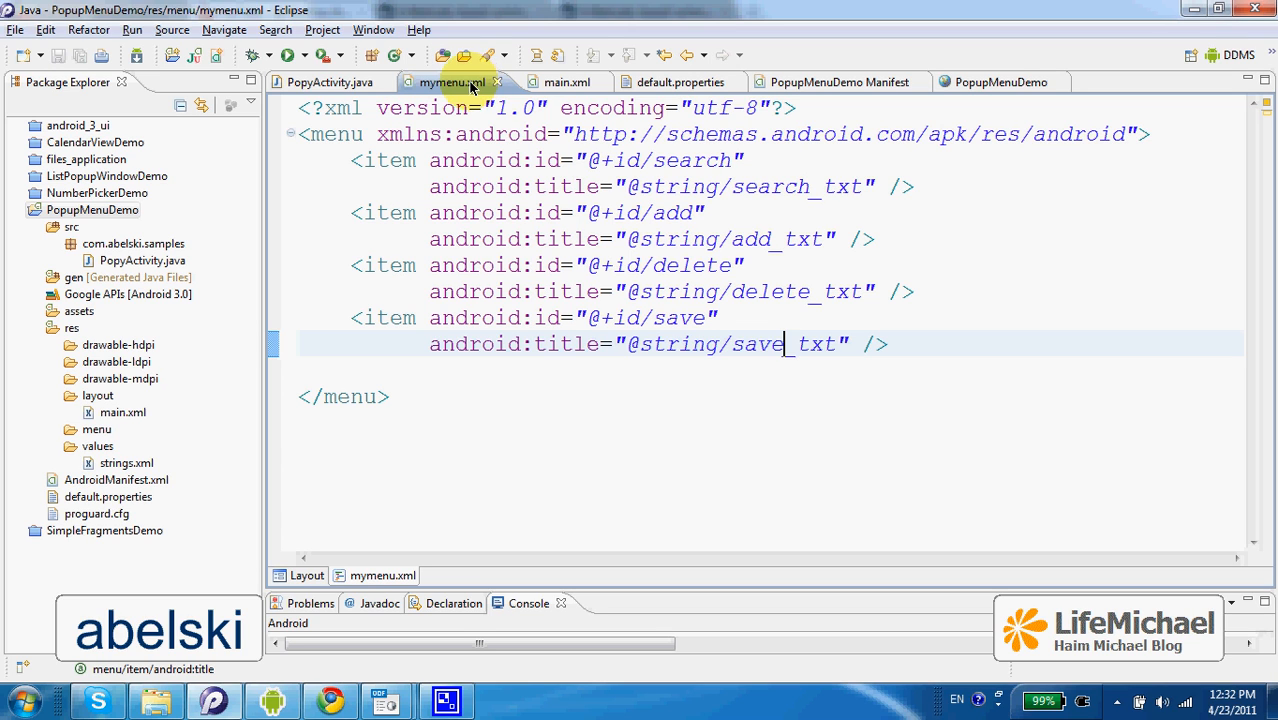
mouse_move(403, 260)
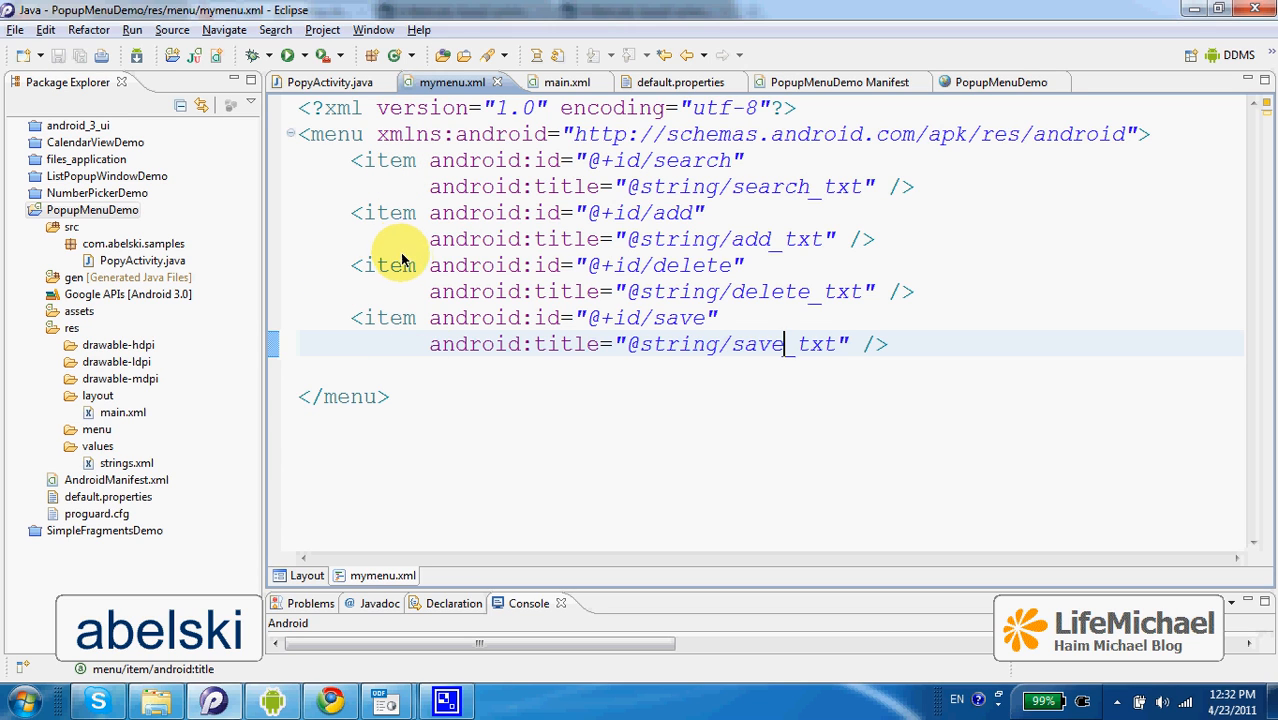
mouse_move(405, 218)
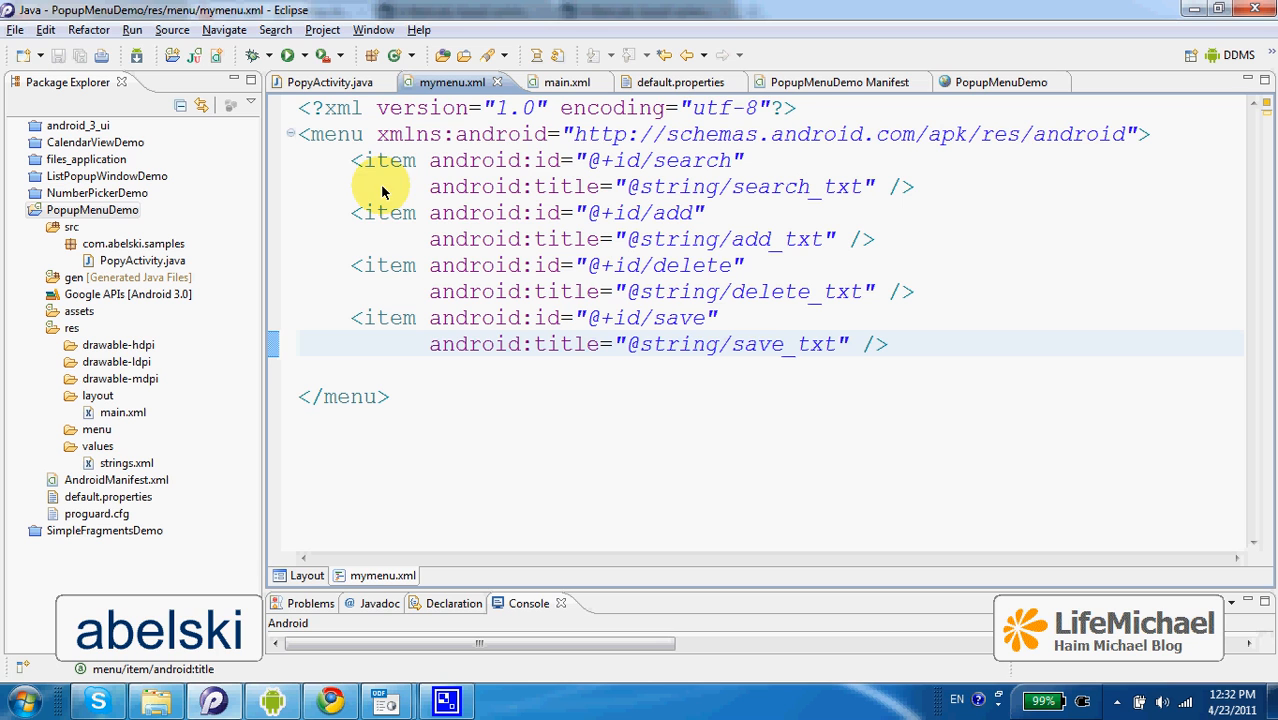
mouse_move(535, 287)
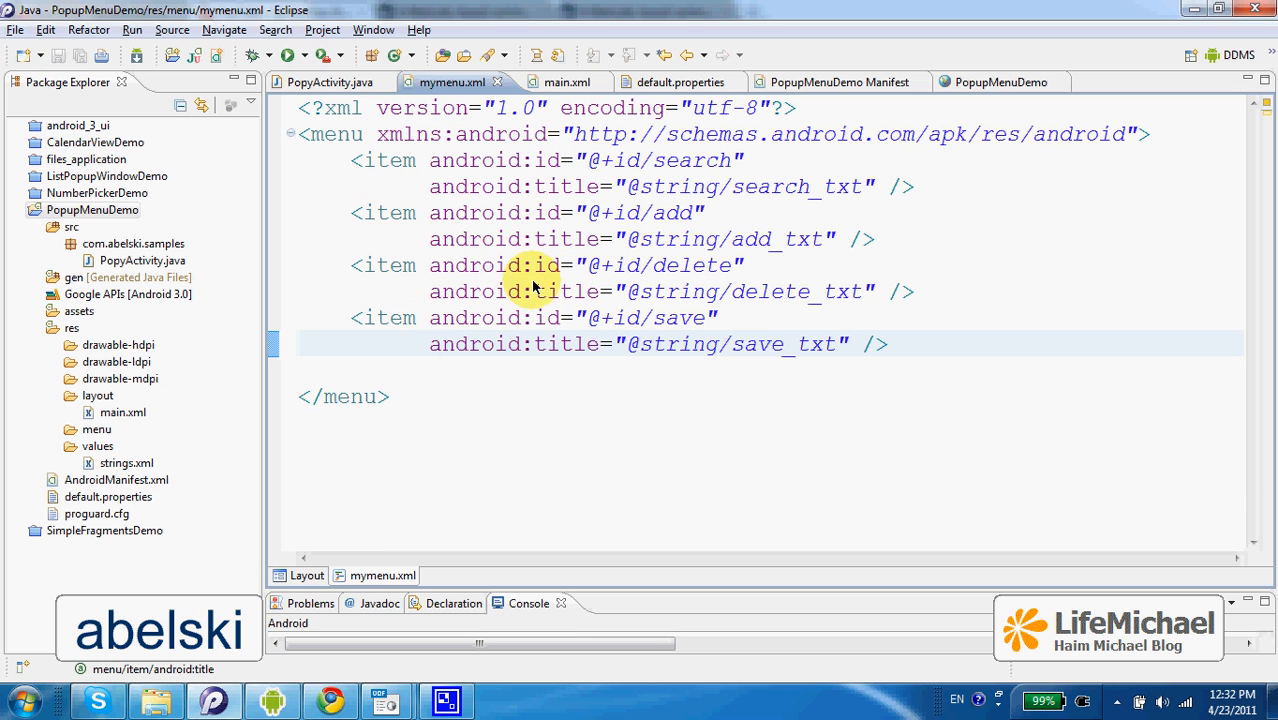
mouse_move(330, 82)
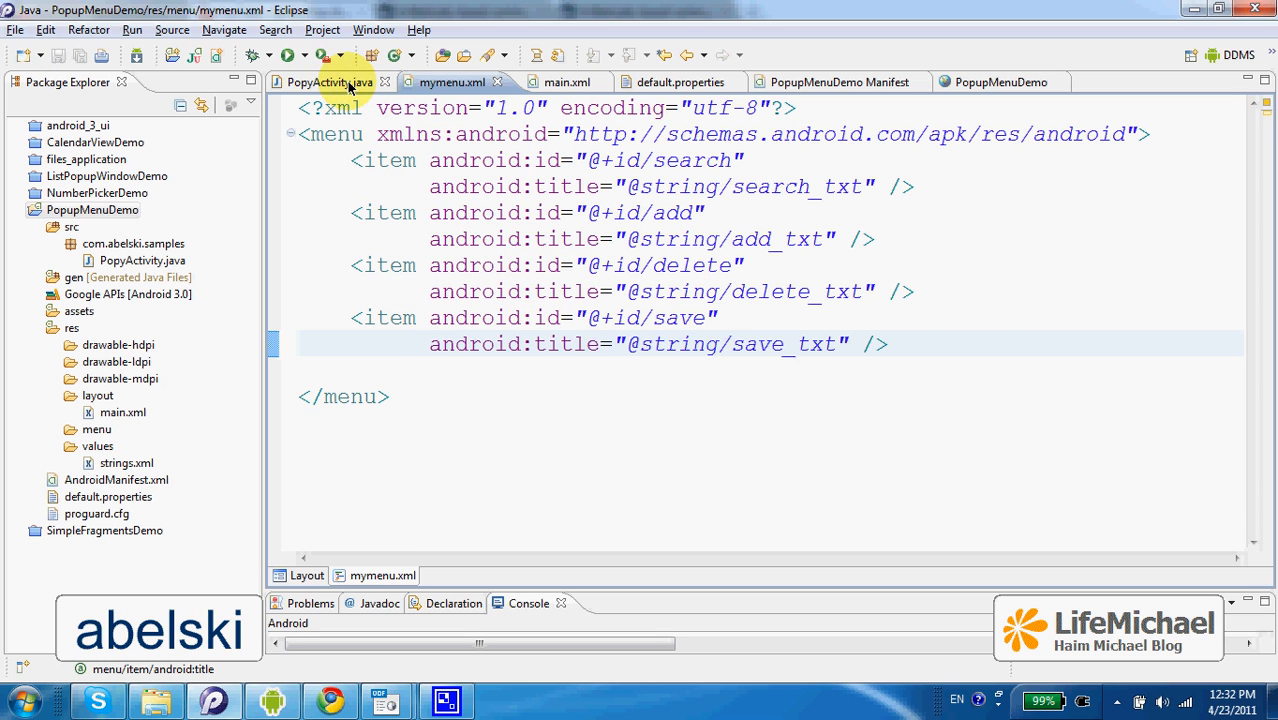
click(329, 82)
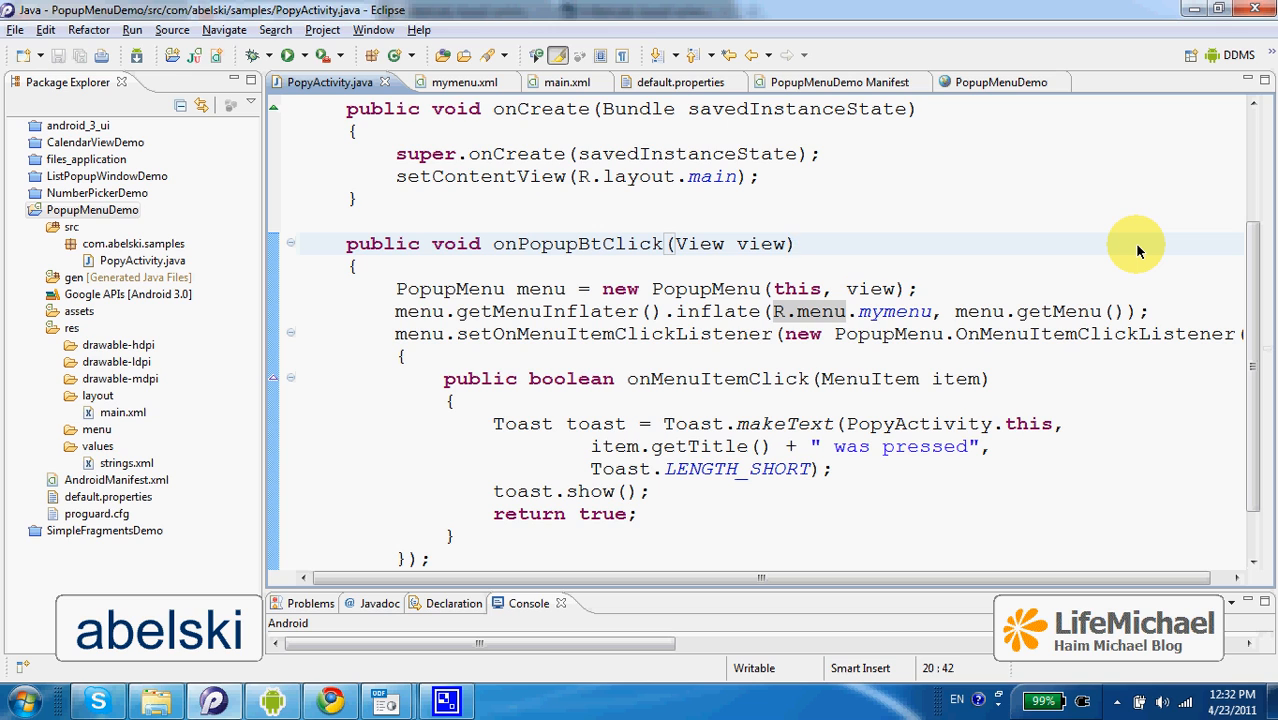
click(795, 243)
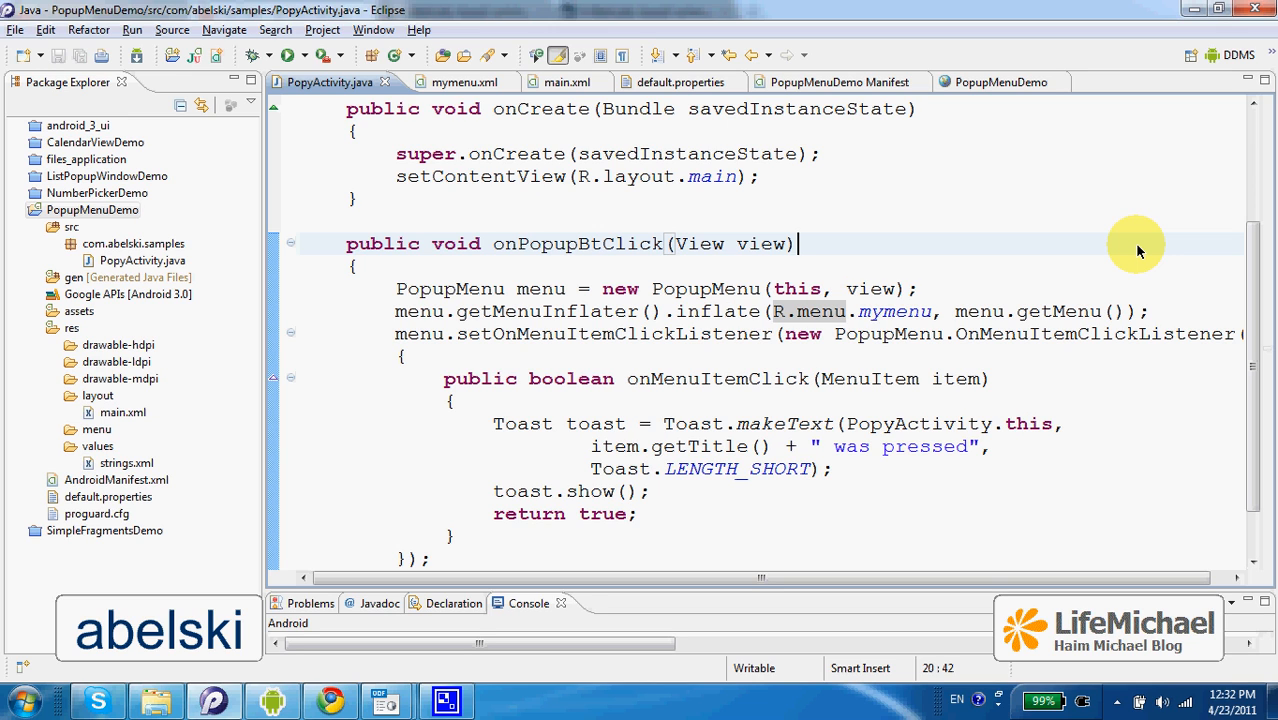
scroll(down, 3)
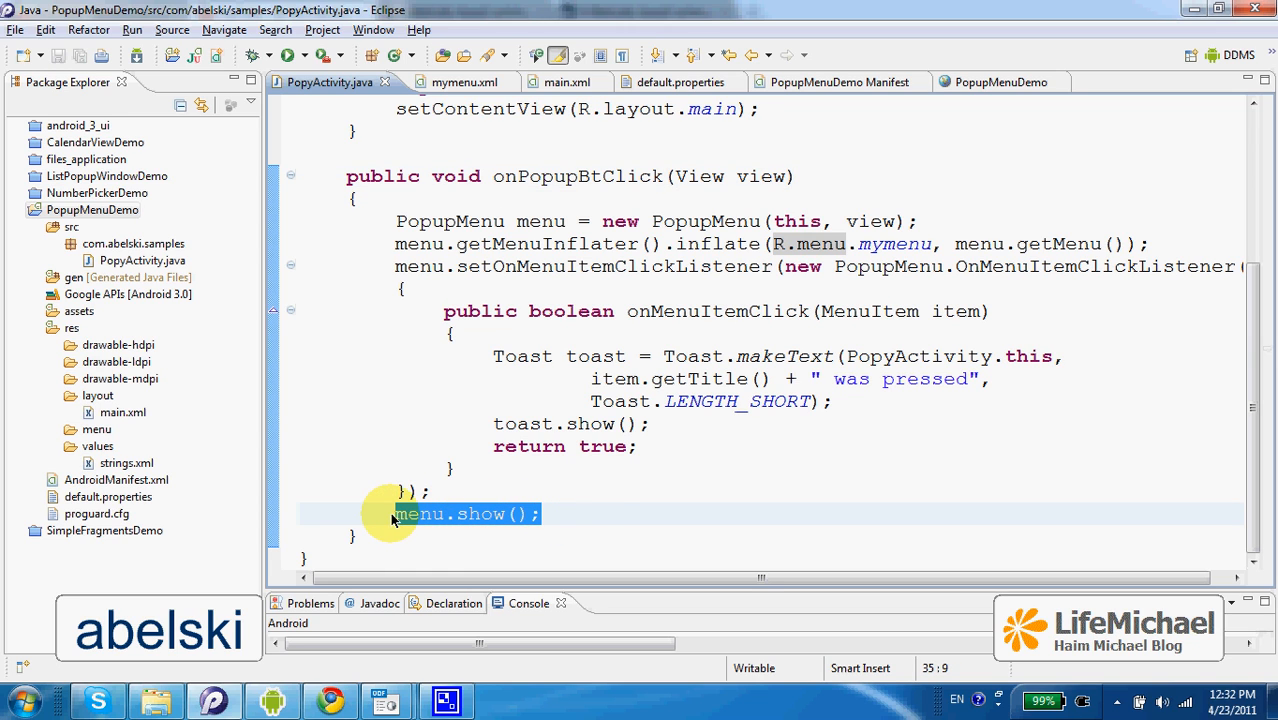
mouse_move(600, 504)
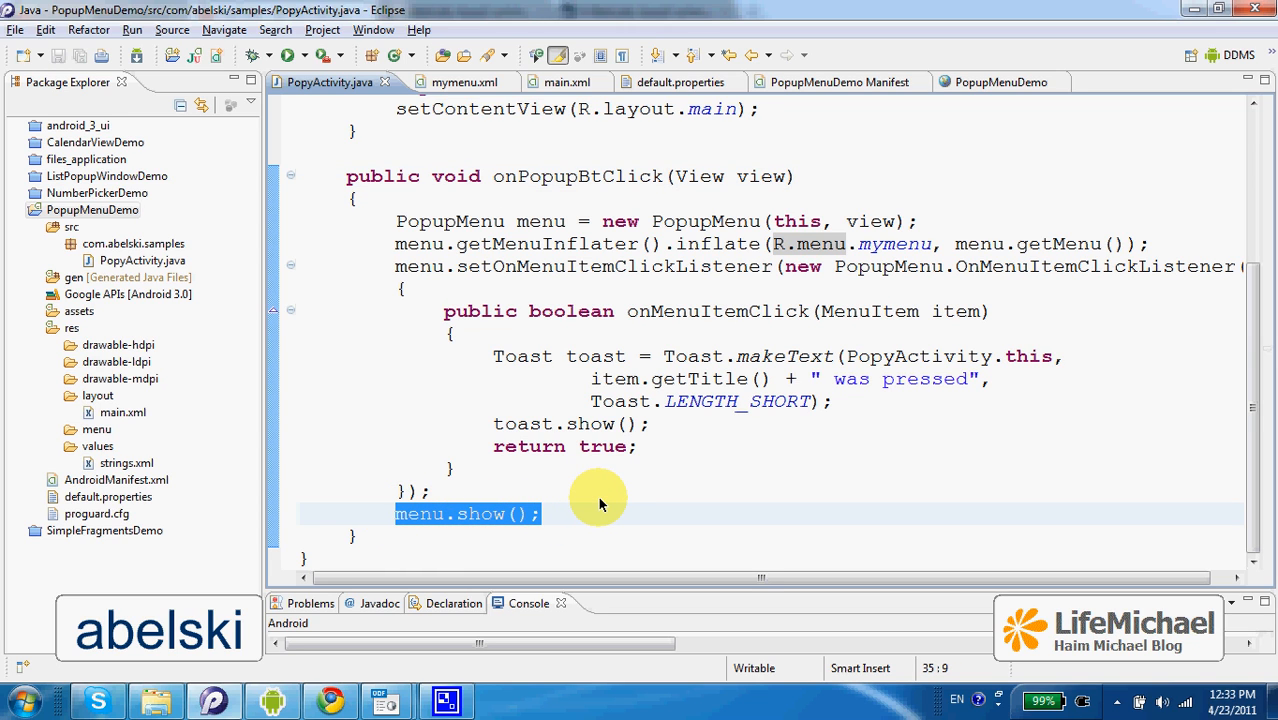
mouse_move(490, 535)
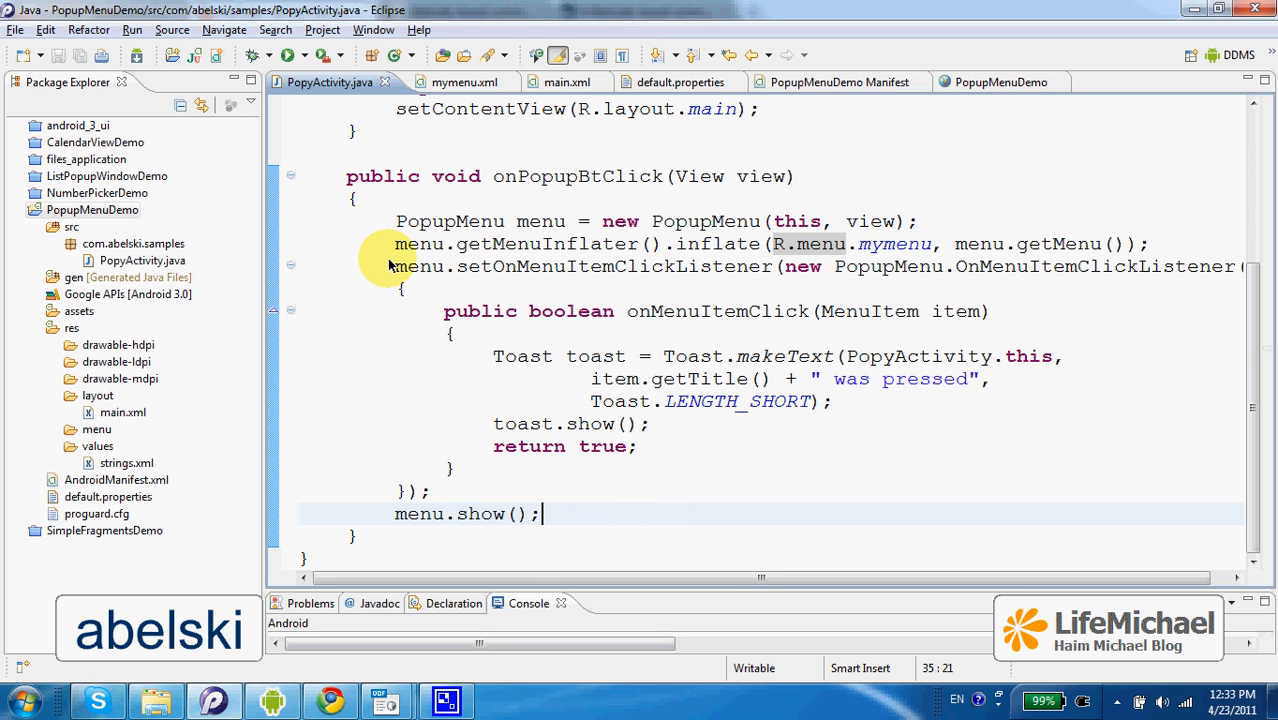
- Highlight the OnMenuItemClickListener block, its anonymous object and the Toast call
drag(390, 266, 430, 470)
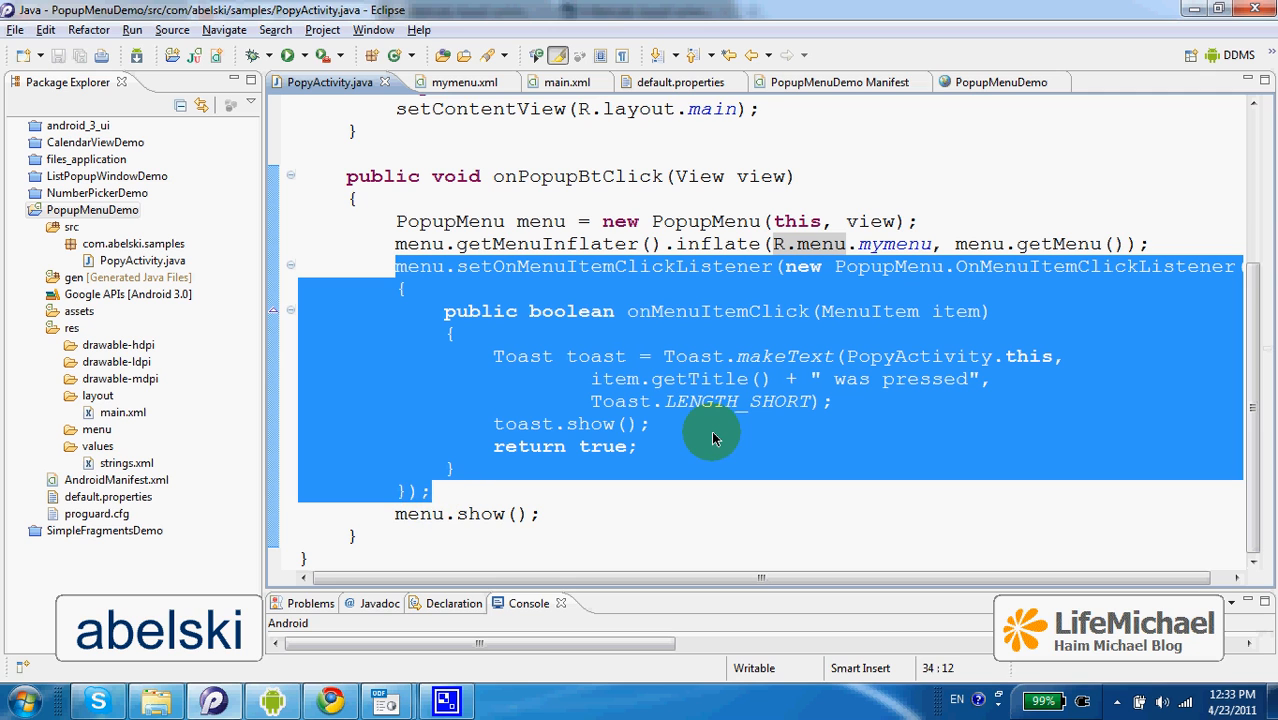
click(720, 311)
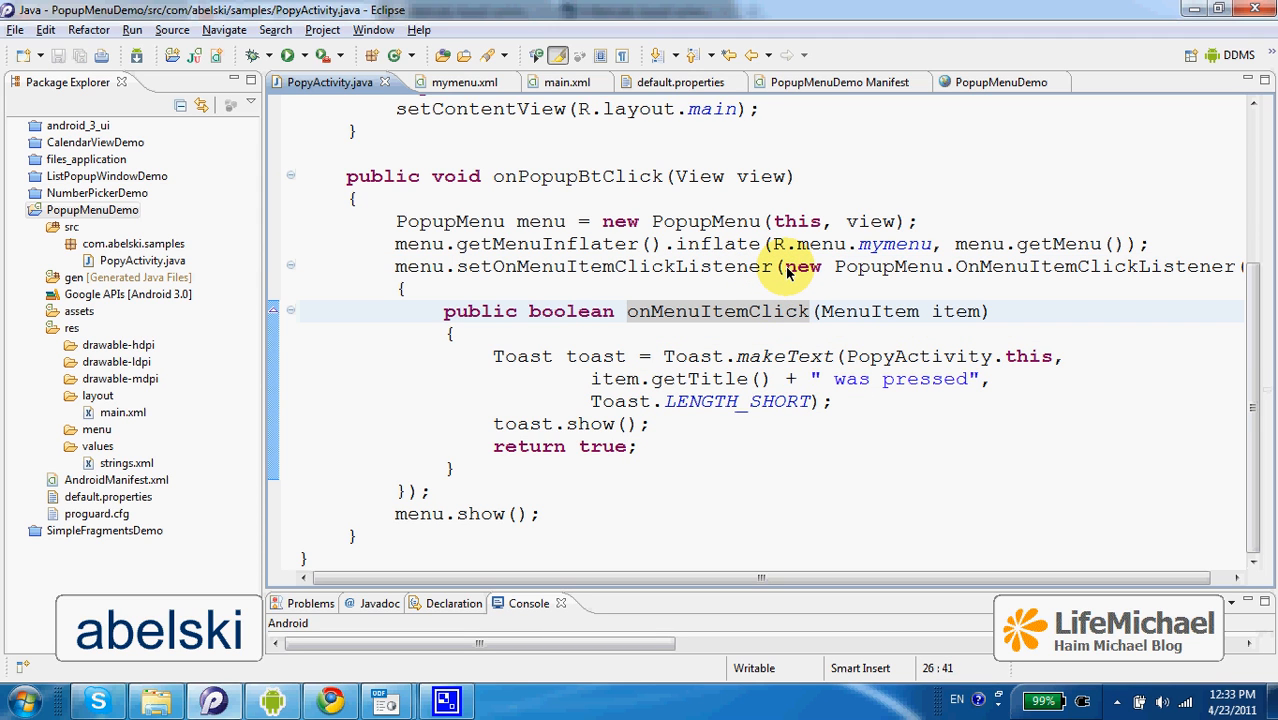
drag(785, 266, 452, 468)
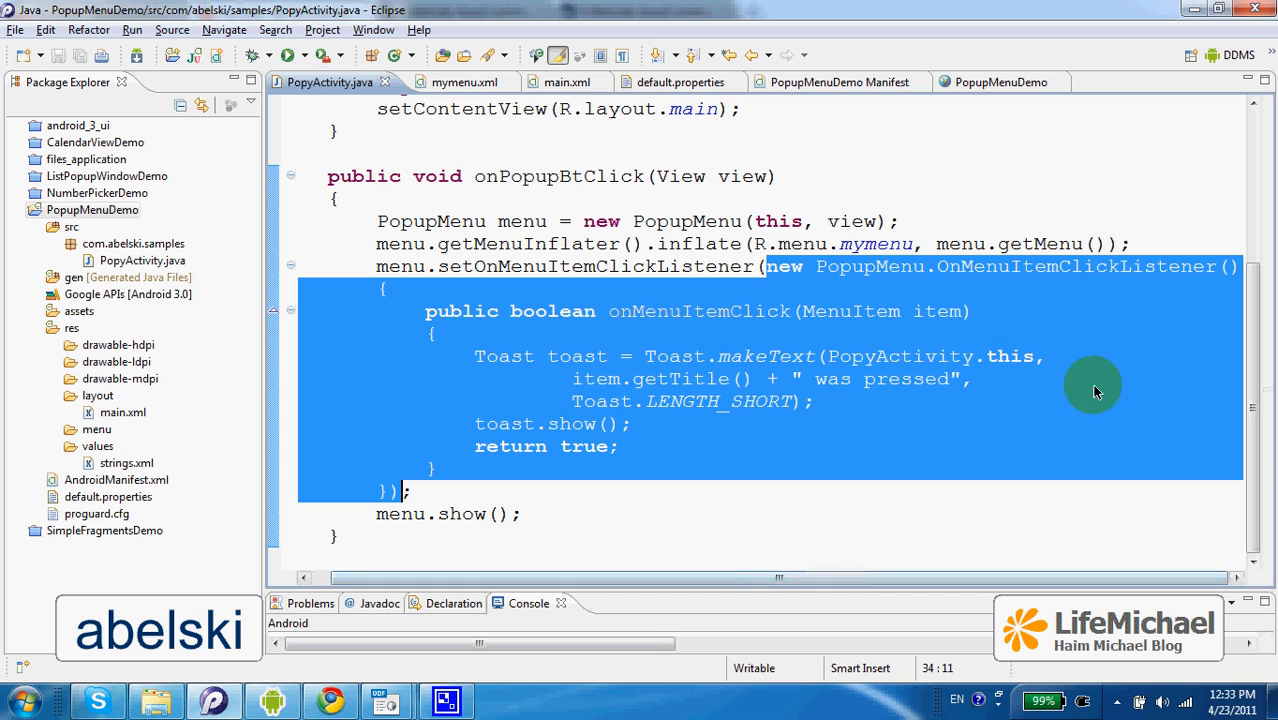
mouse_move(929, 281)
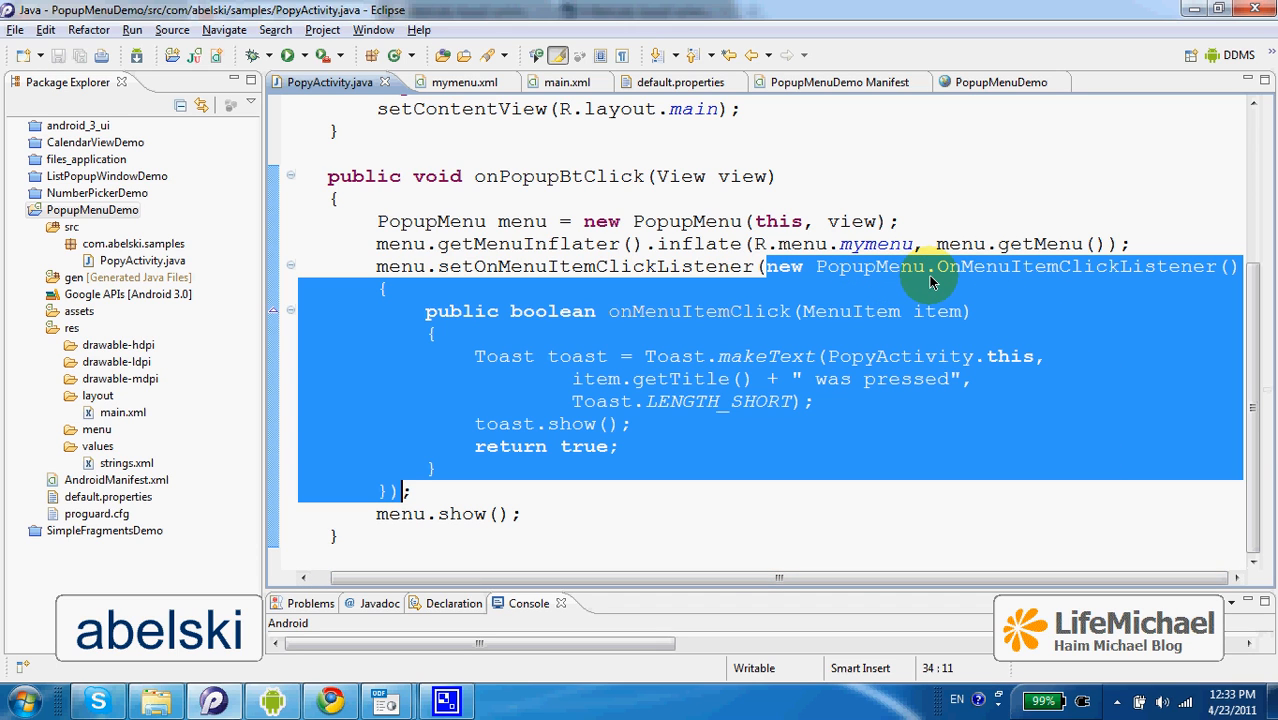
mouse_move(1128, 282)
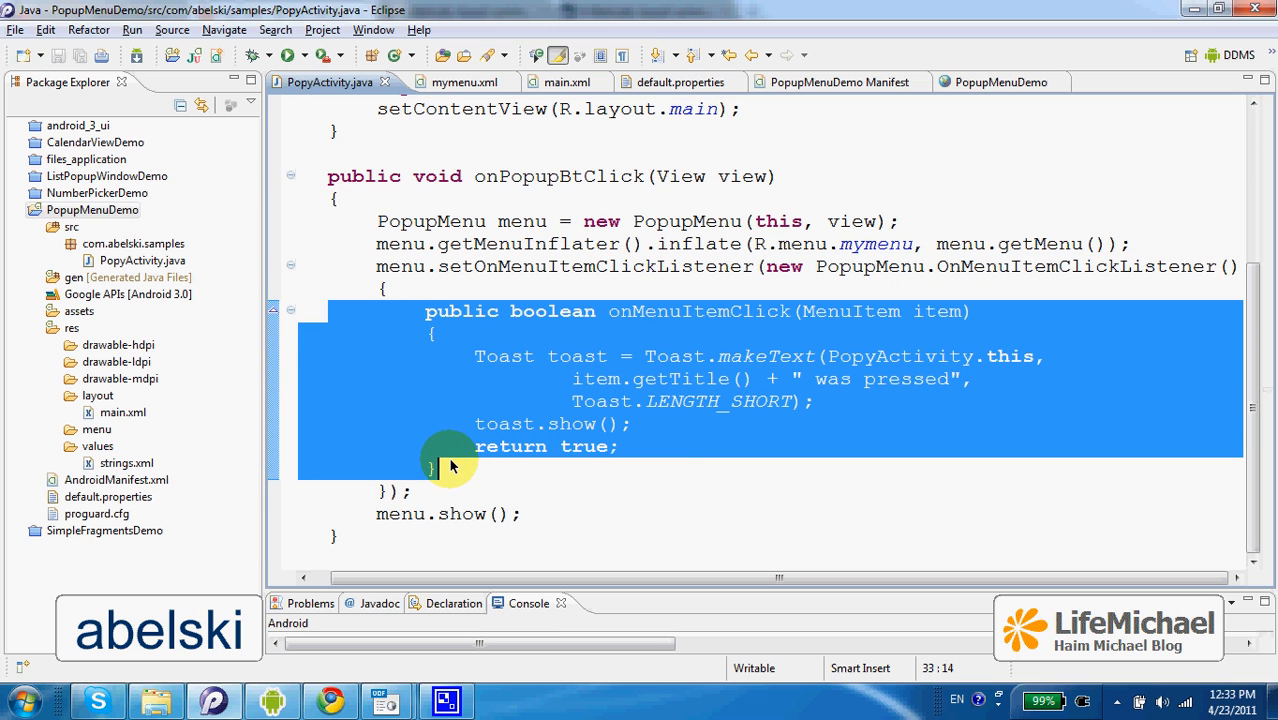
mouse_move(687, 483)
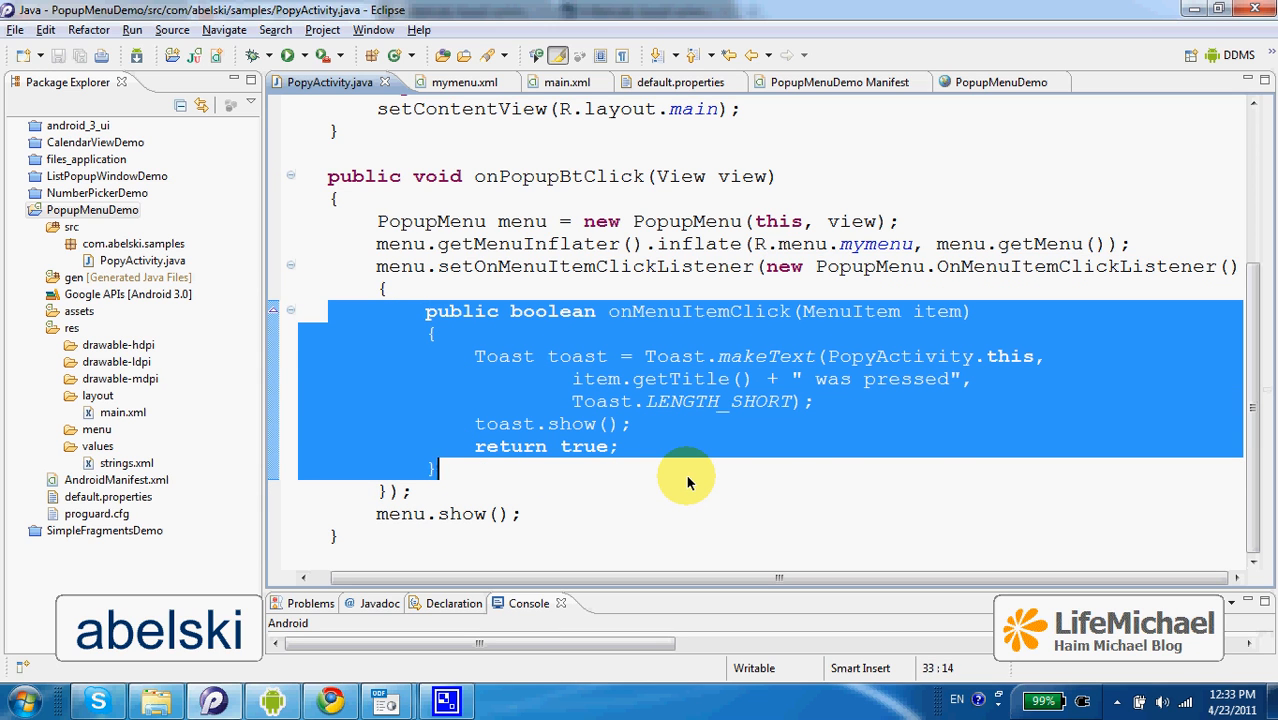
double_click(503, 356)
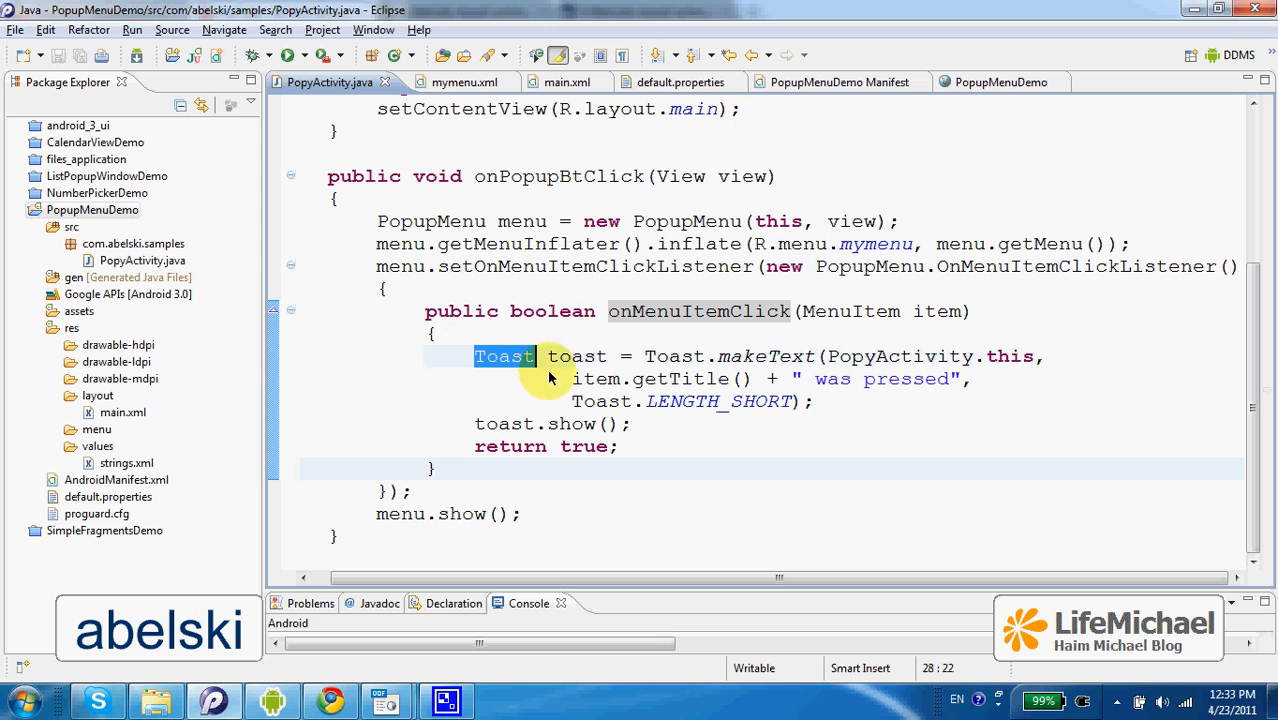
drag(475, 356, 619, 446)
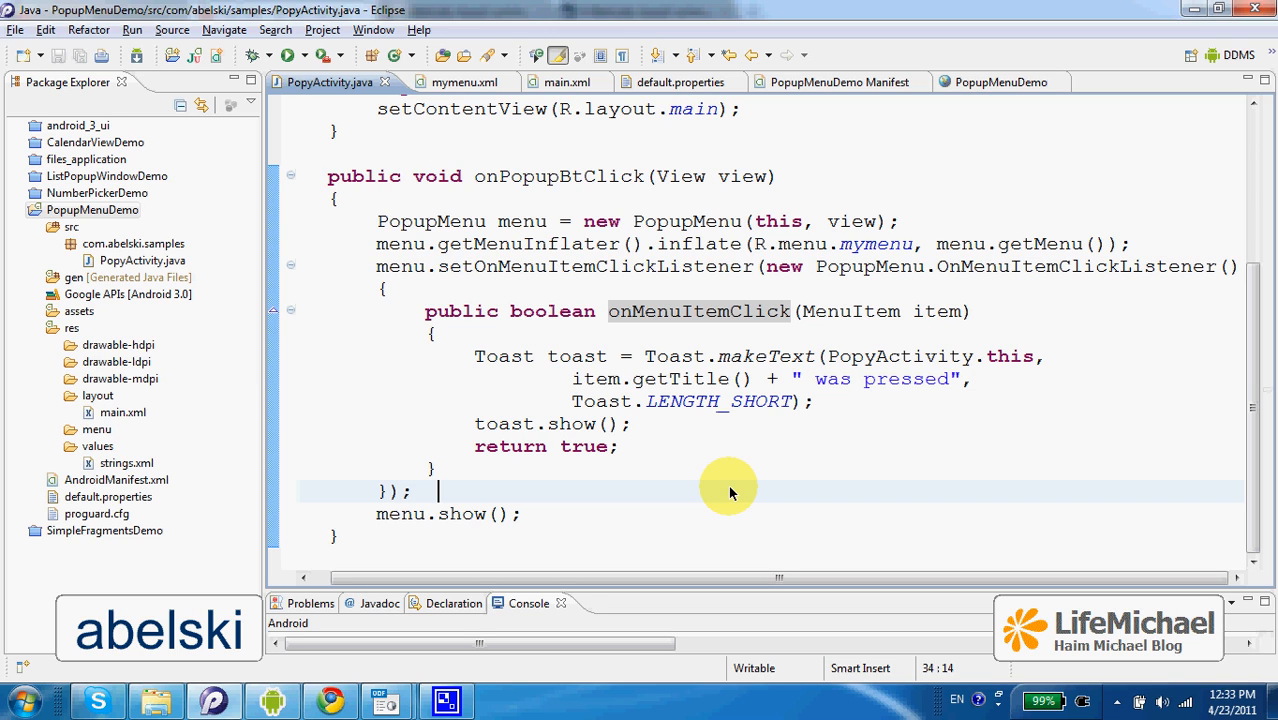
mouse_move(740, 461)
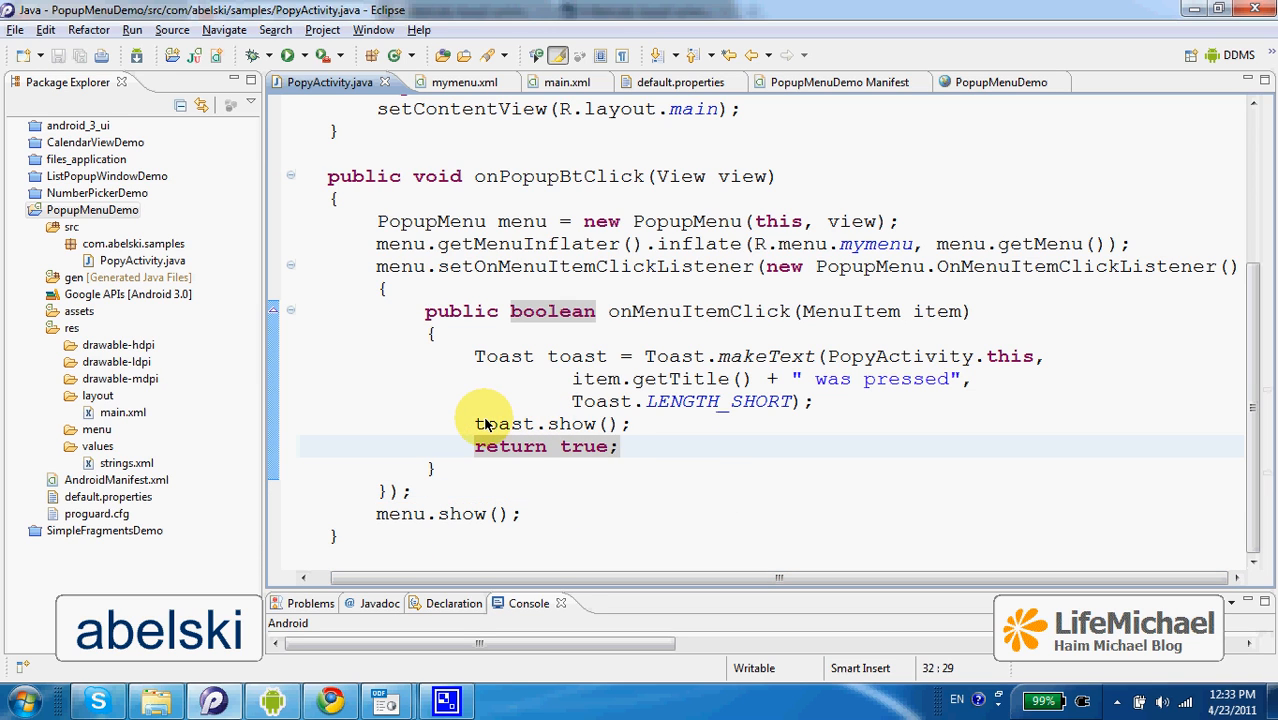
mouse_move(670, 470)
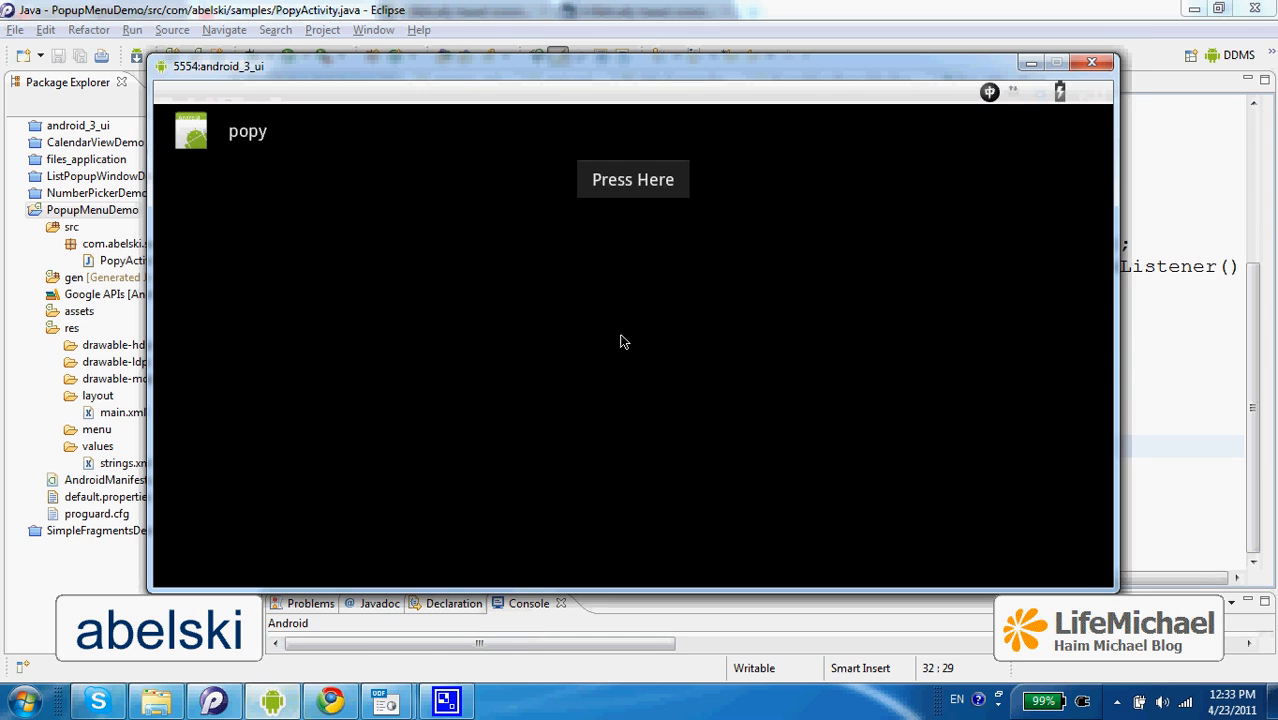
- Open the popy app's popup menu and choose Save This Item
click(632, 179)
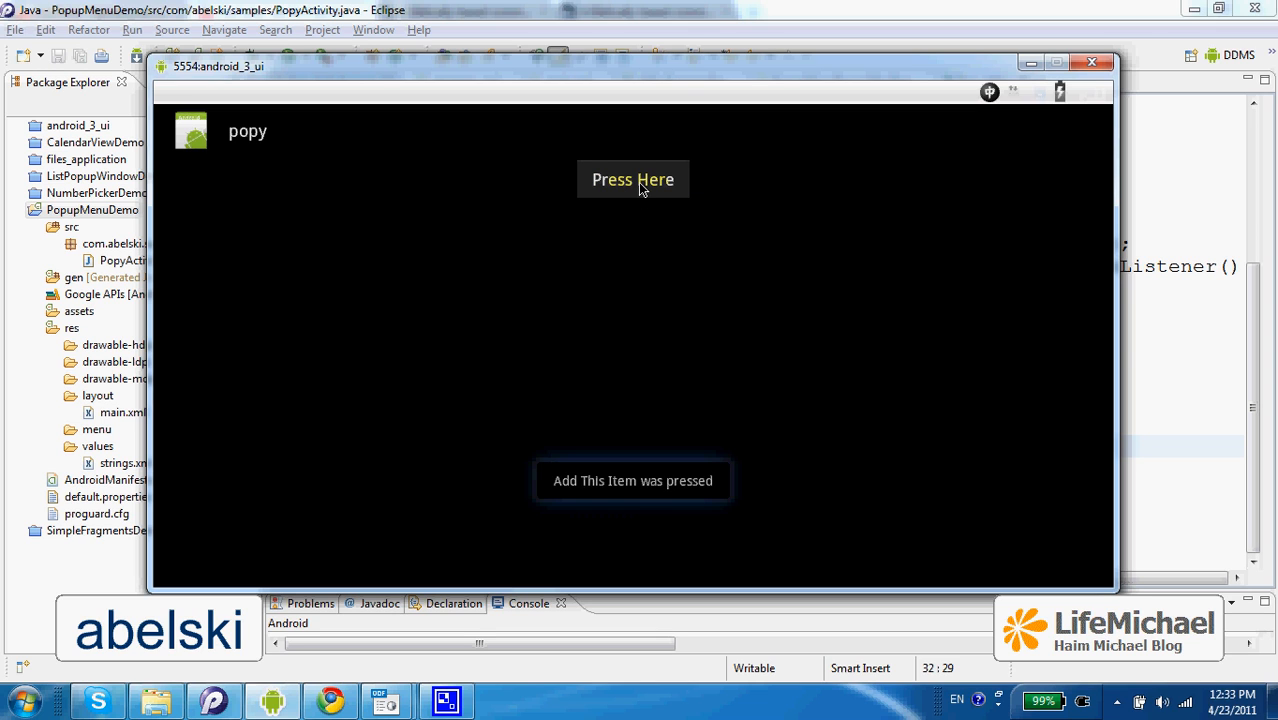
click(632, 179)
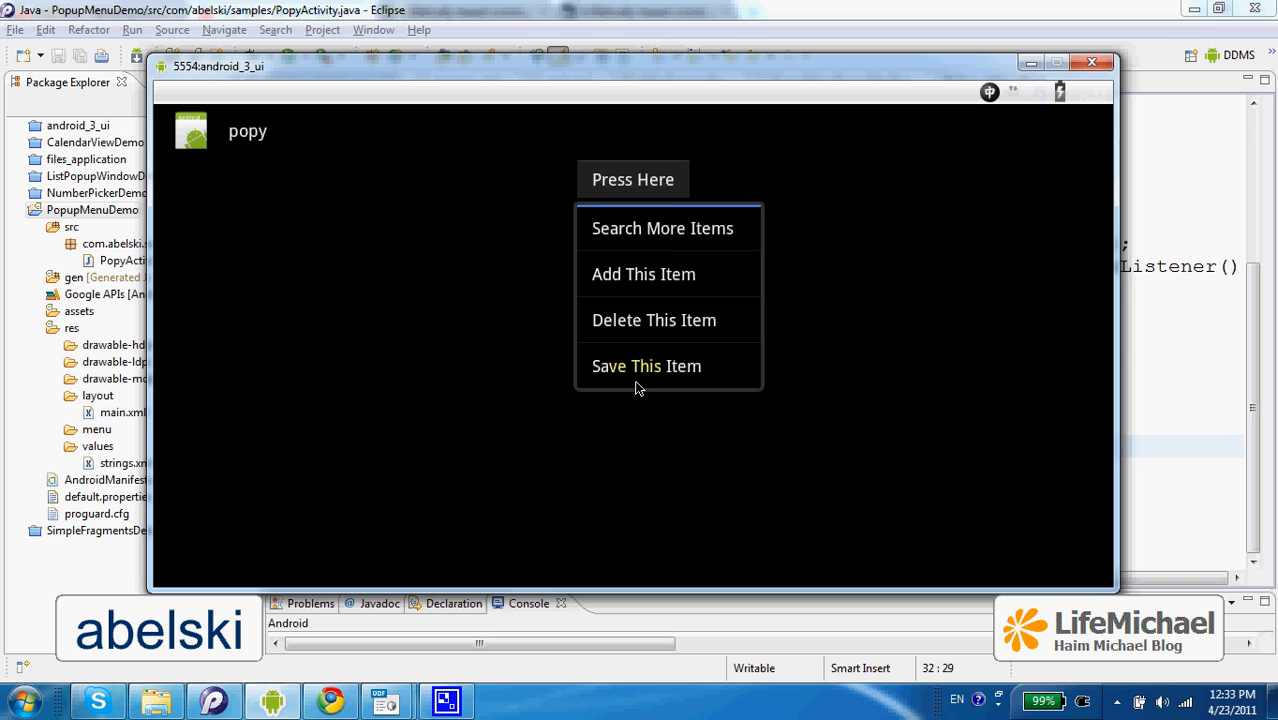
mouse_move(668, 370)
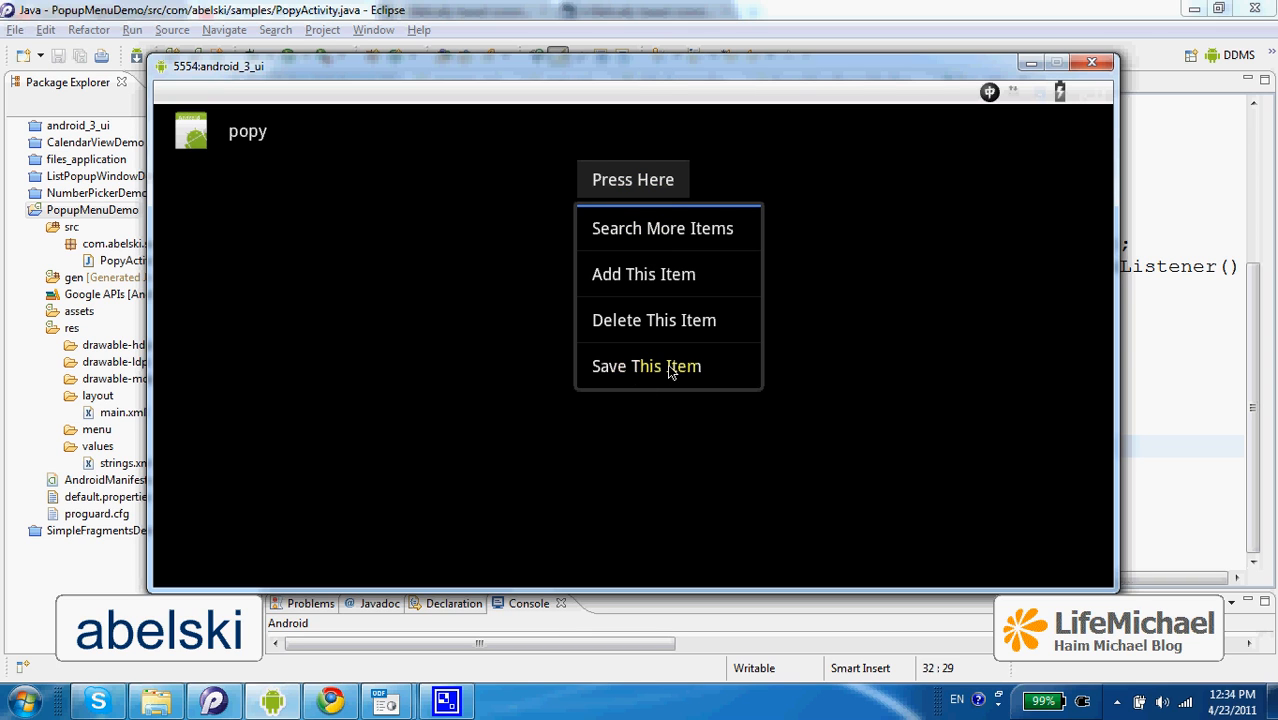
click(646, 366)
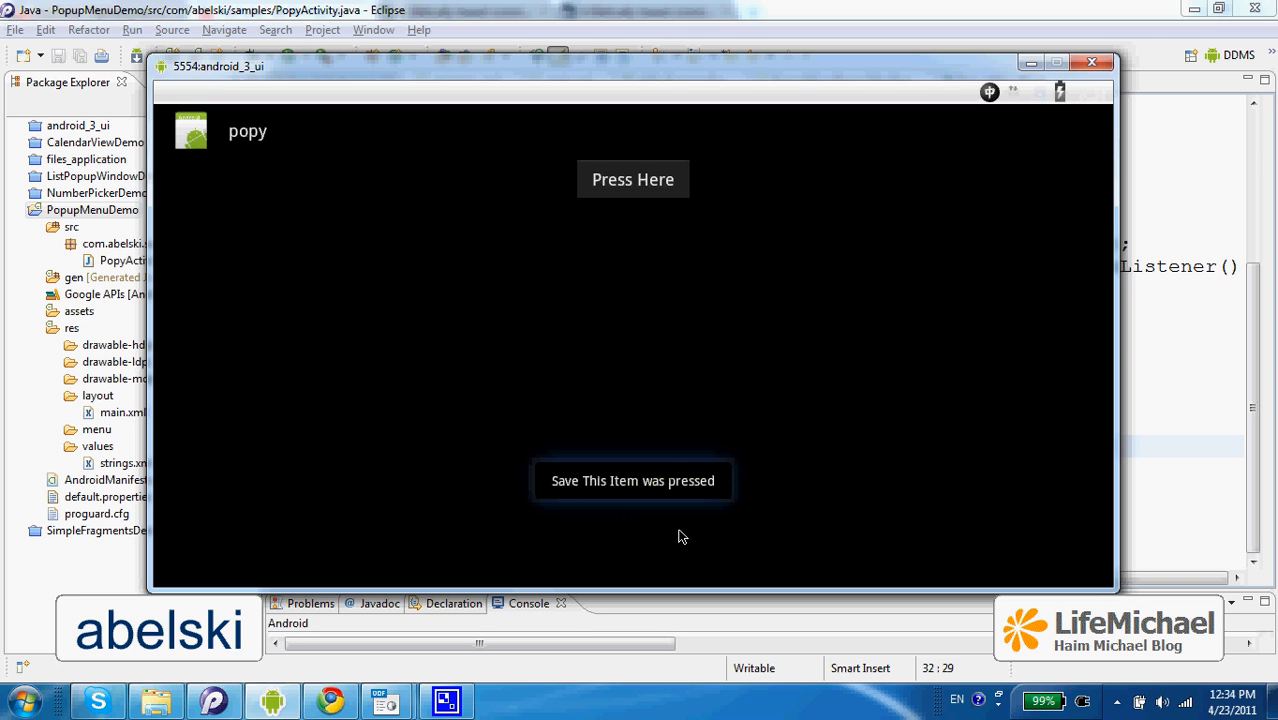